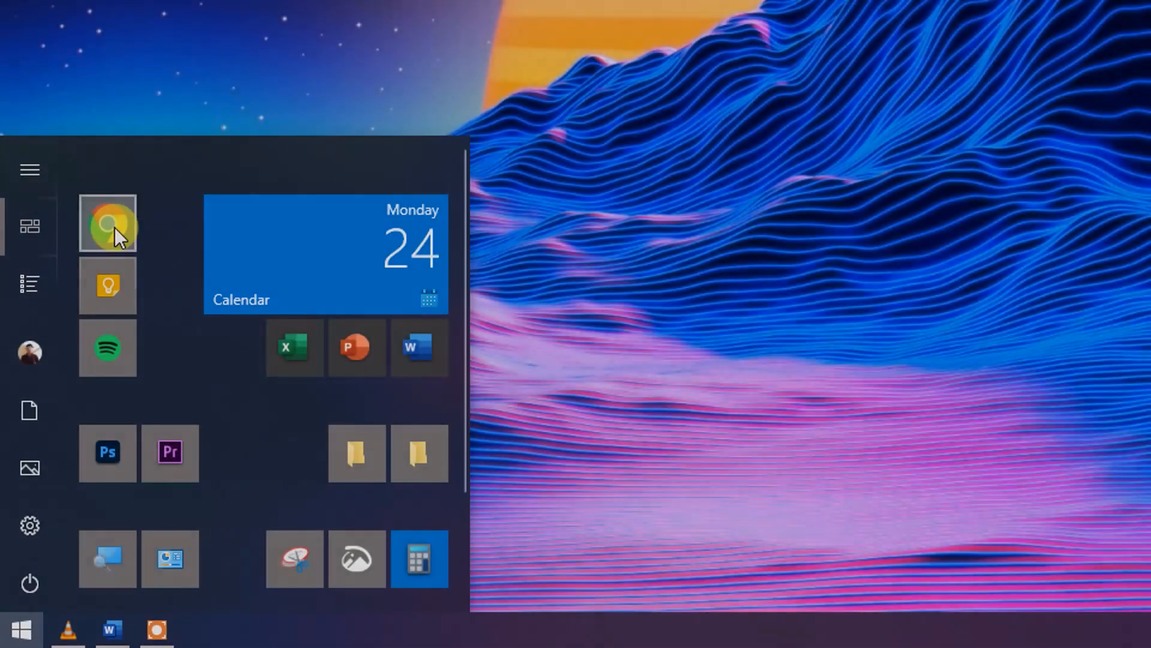
Launch a new Chrome Incognito window from the Start menu tile
right_click(107, 222)
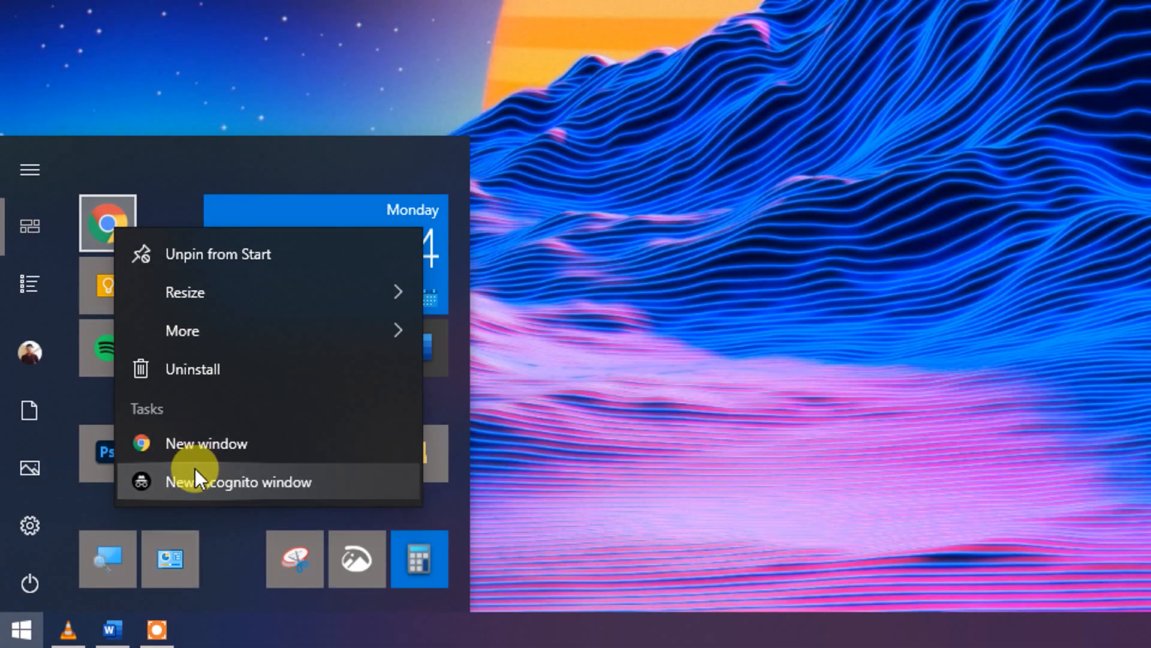
left_click(237, 481)
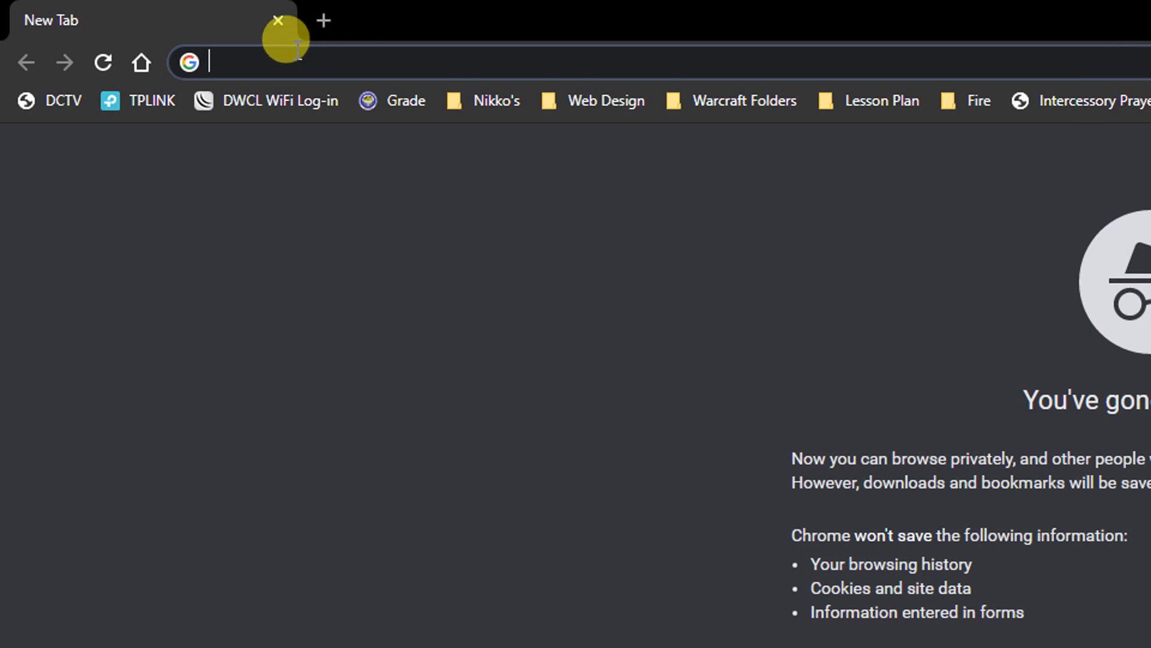
type("https://teachnology.aralinks.net/login/index.php")
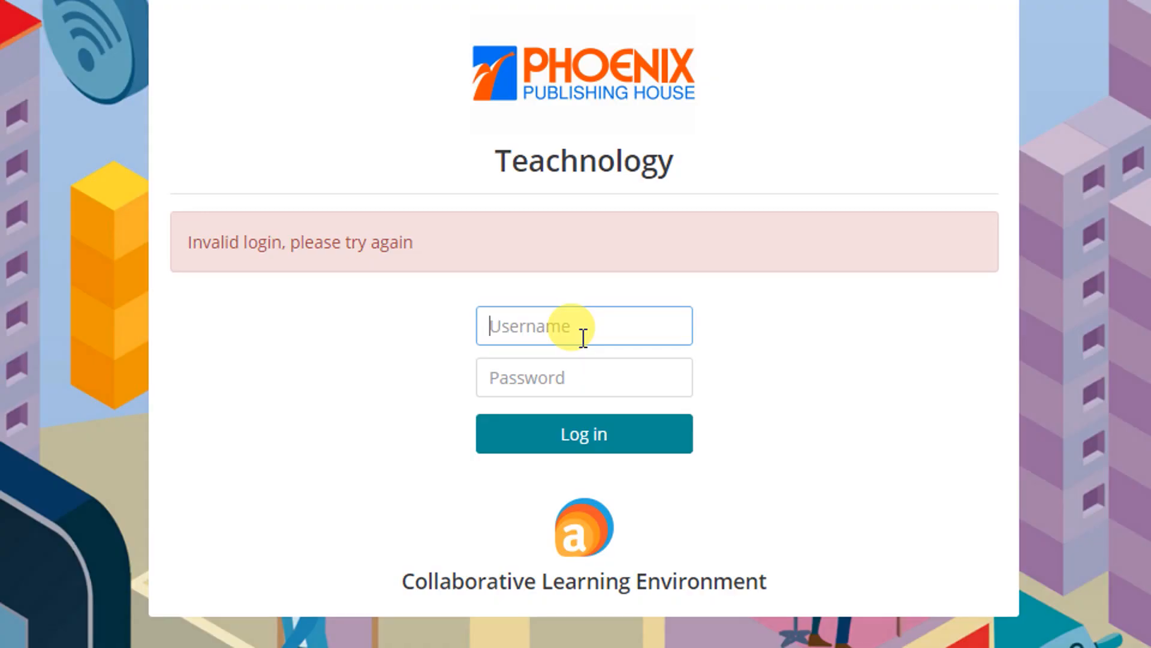
type("leap.nq")
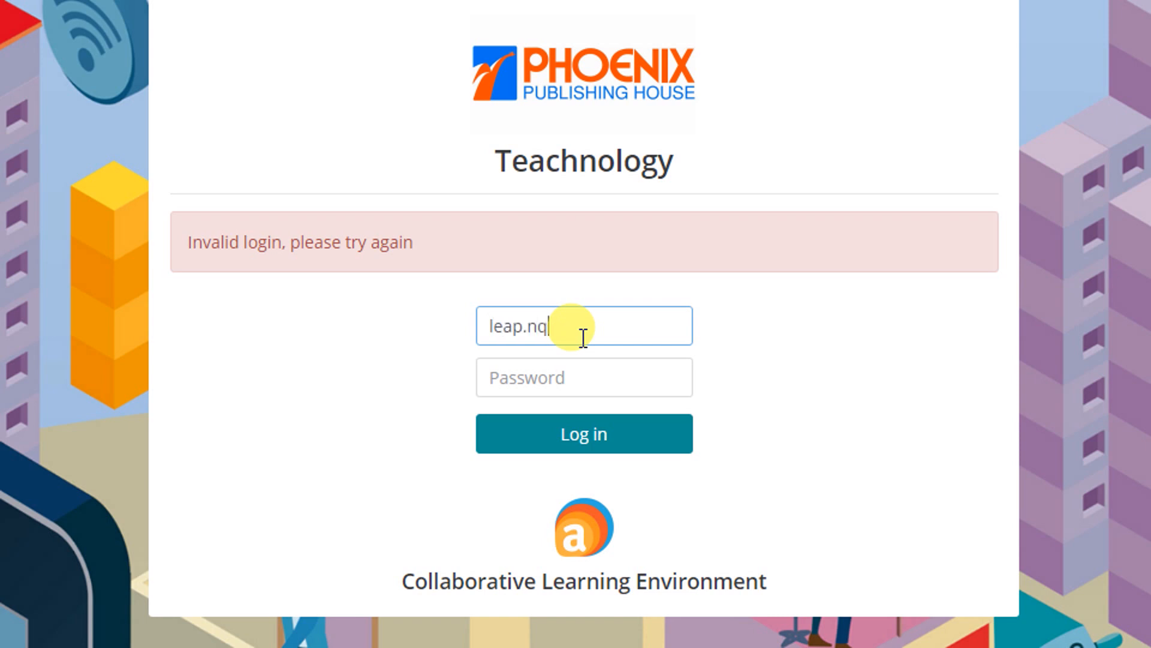
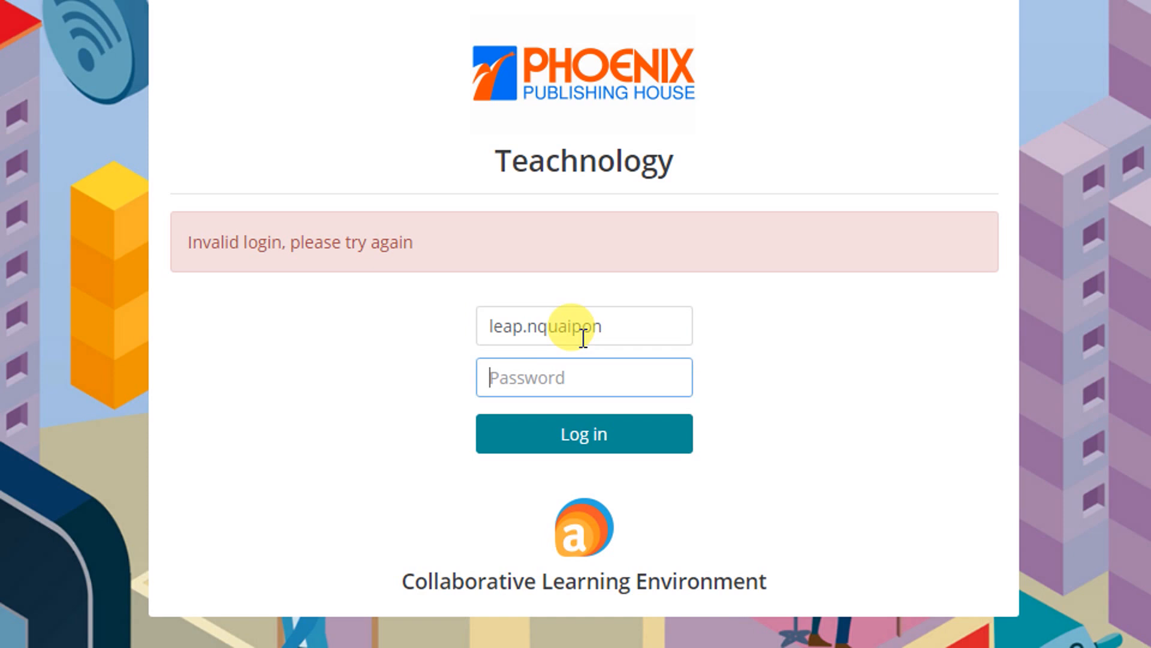
type("password")
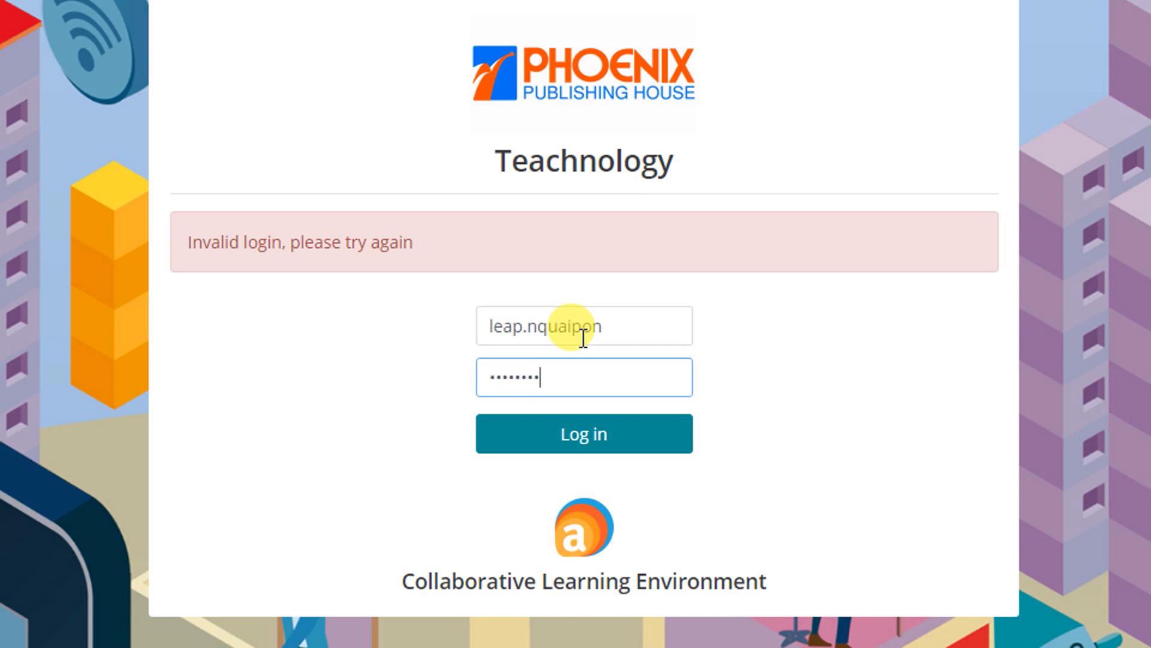
type("password")
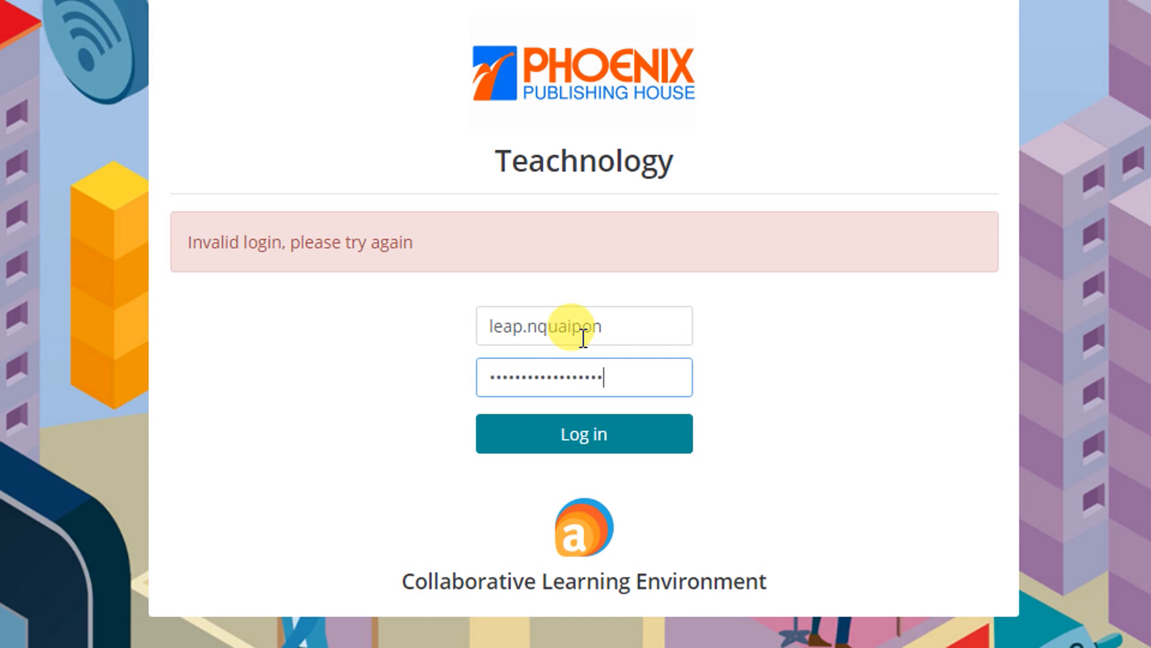
left_click(583, 432)
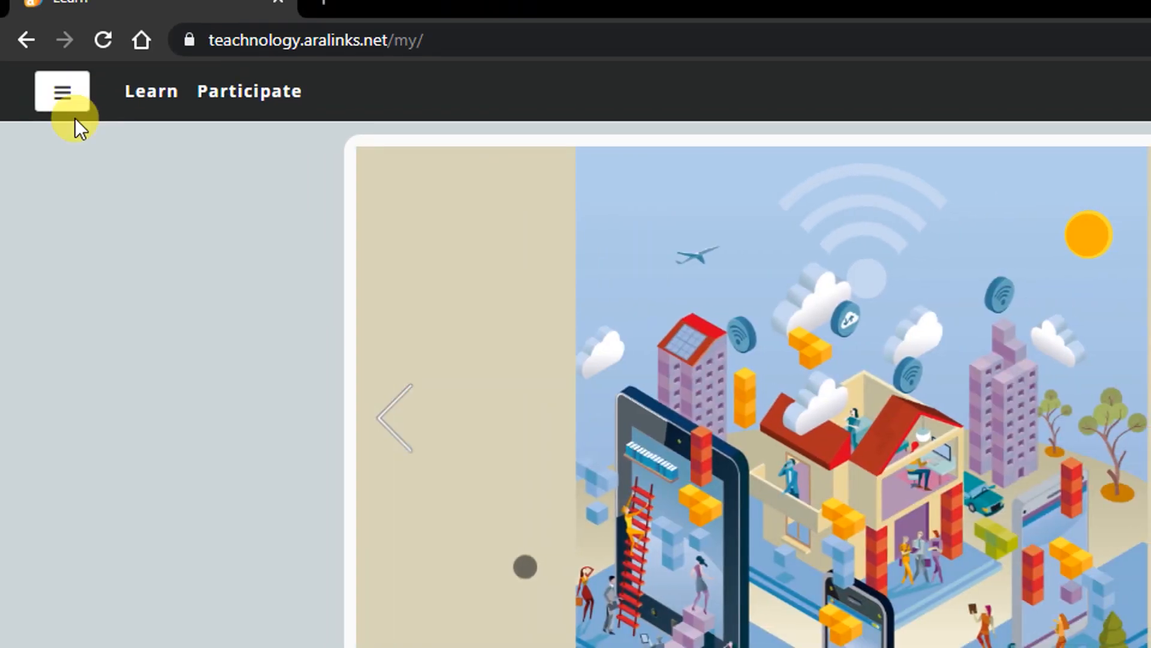
Browse My Files and the My Grades course table, then return to Learn
left_click(62, 90)
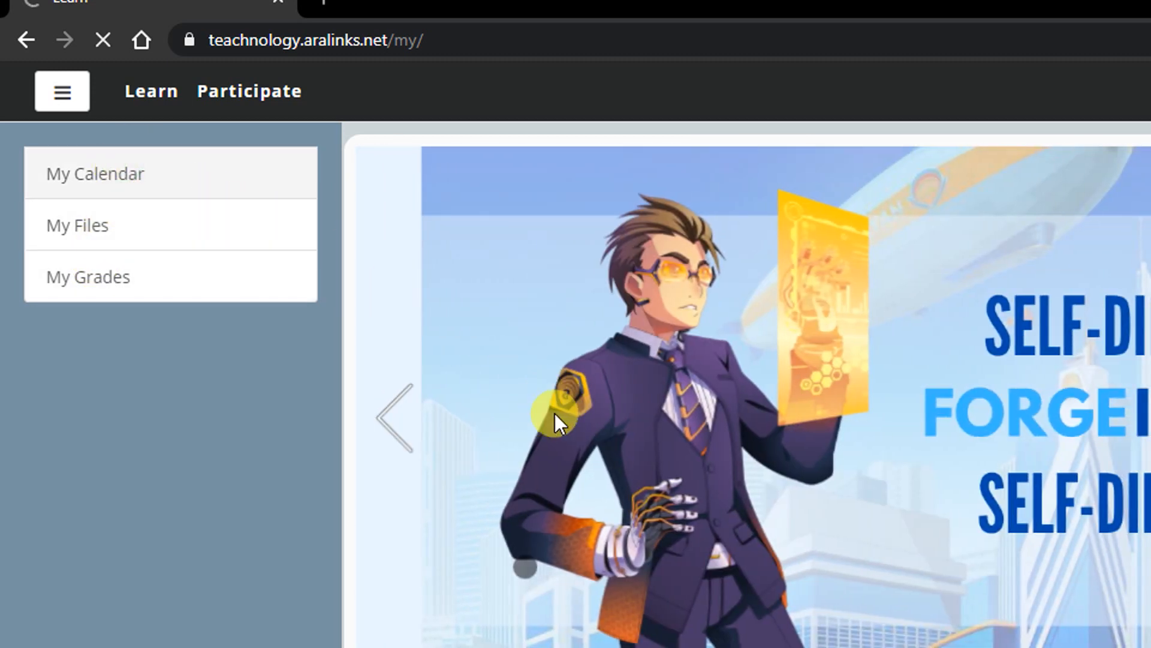
left_click(95, 173)
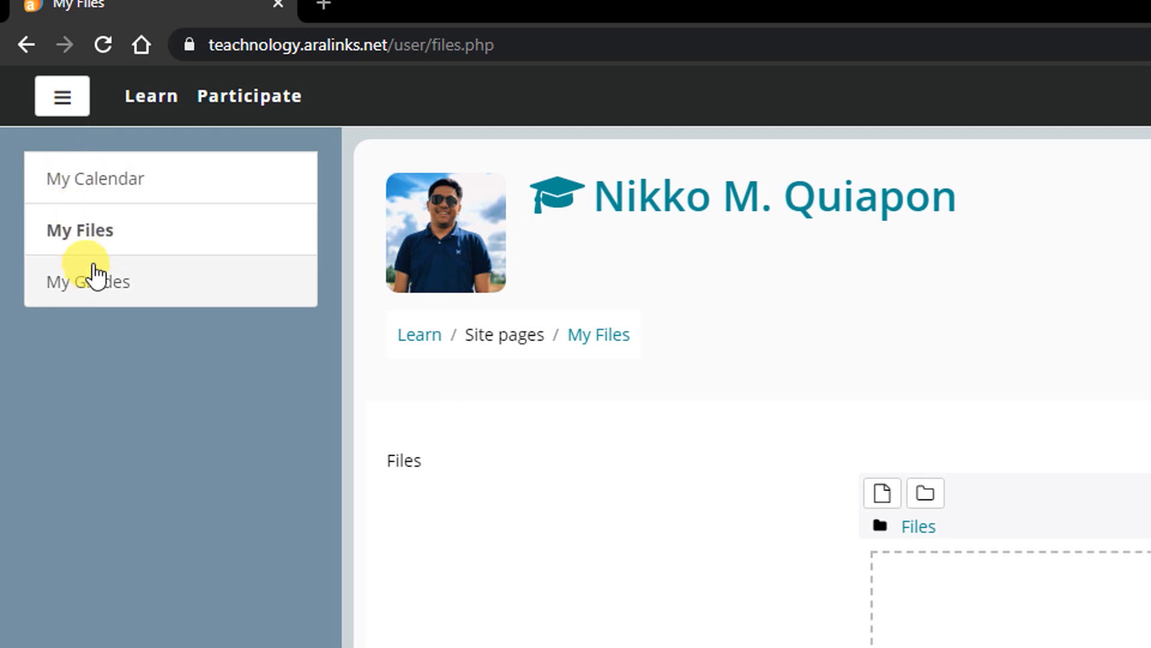
left_click(88, 281)
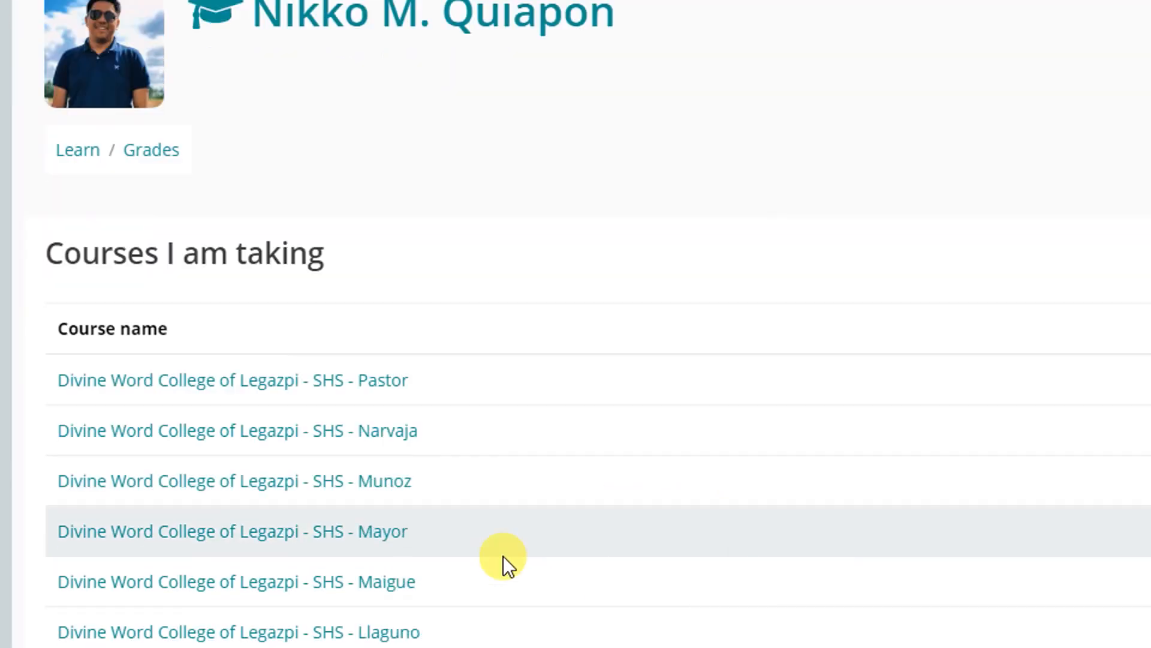
scroll("down", 3)
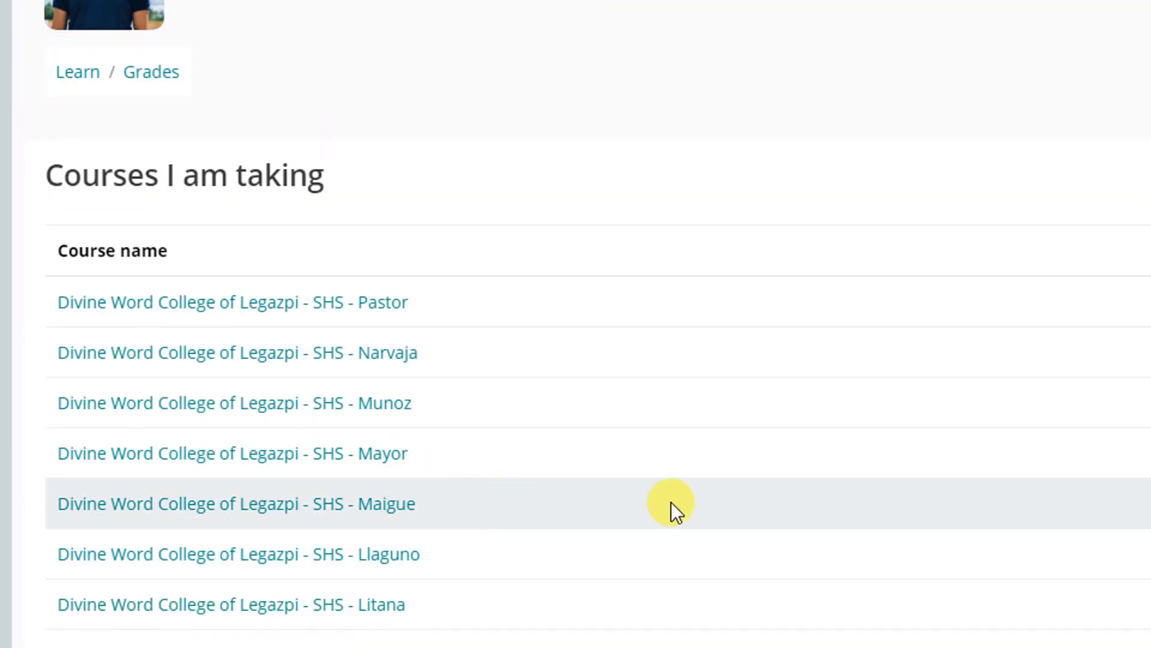
scroll("right", 3)
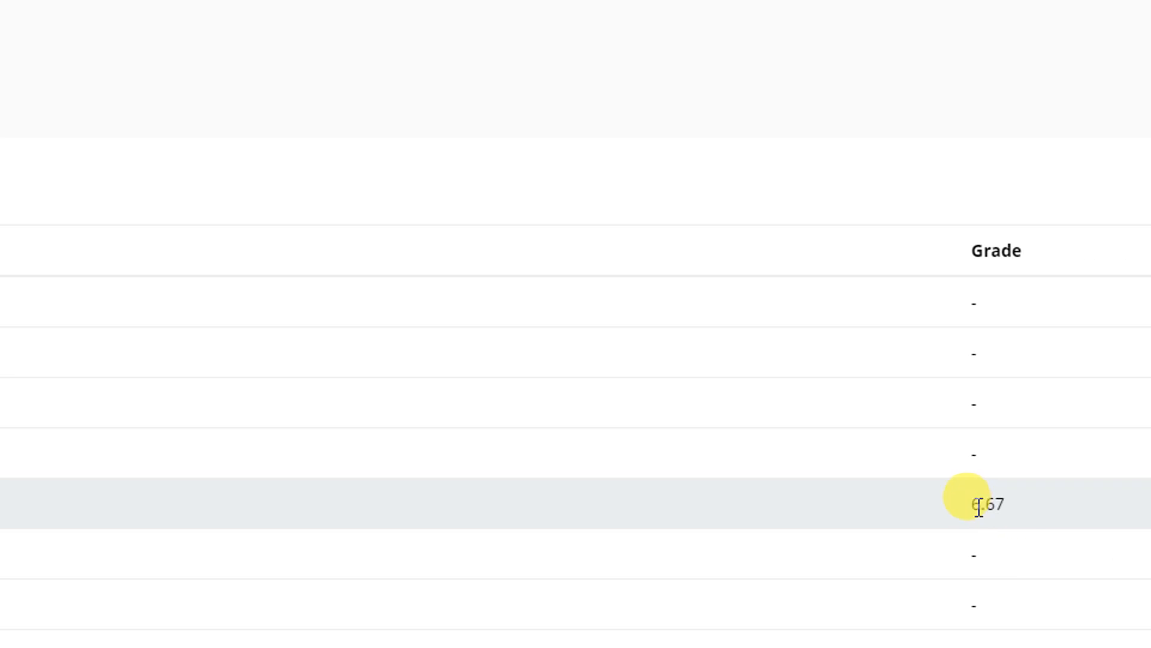
scroll("up", 3)
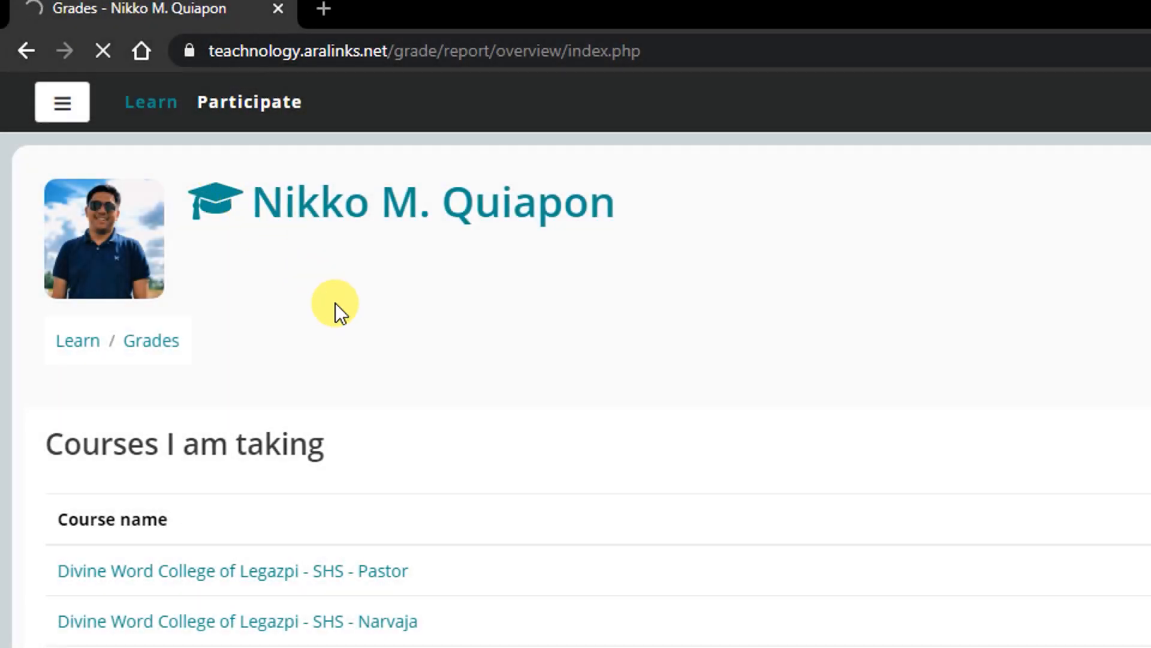
left_click(150, 102)
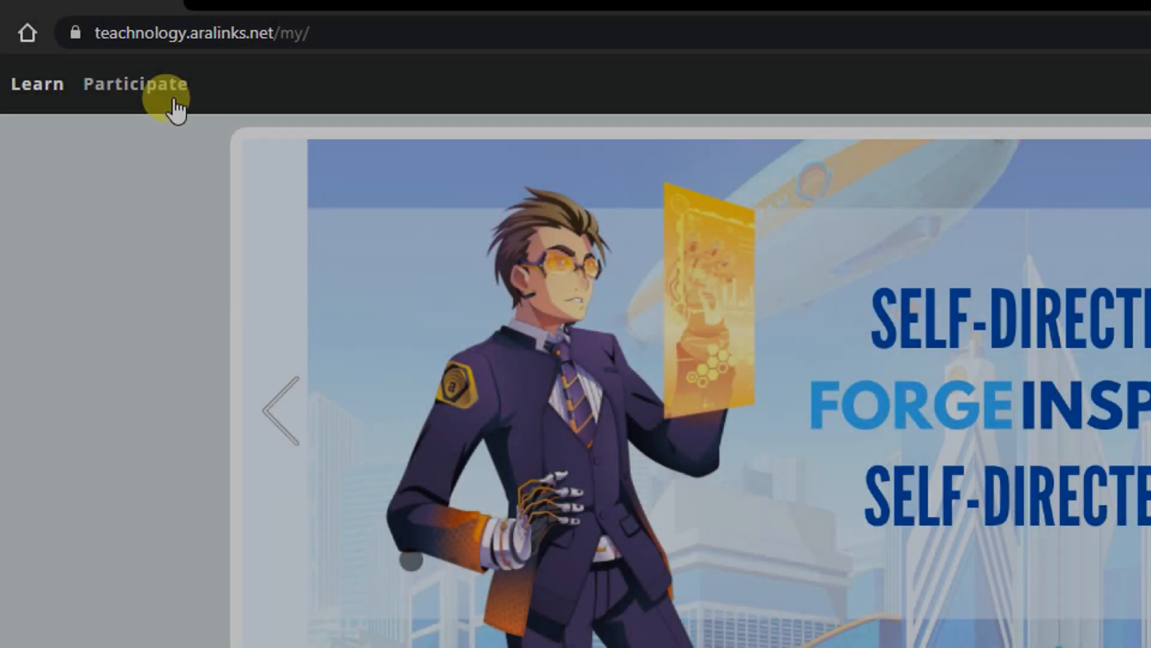
left_click(135, 84)
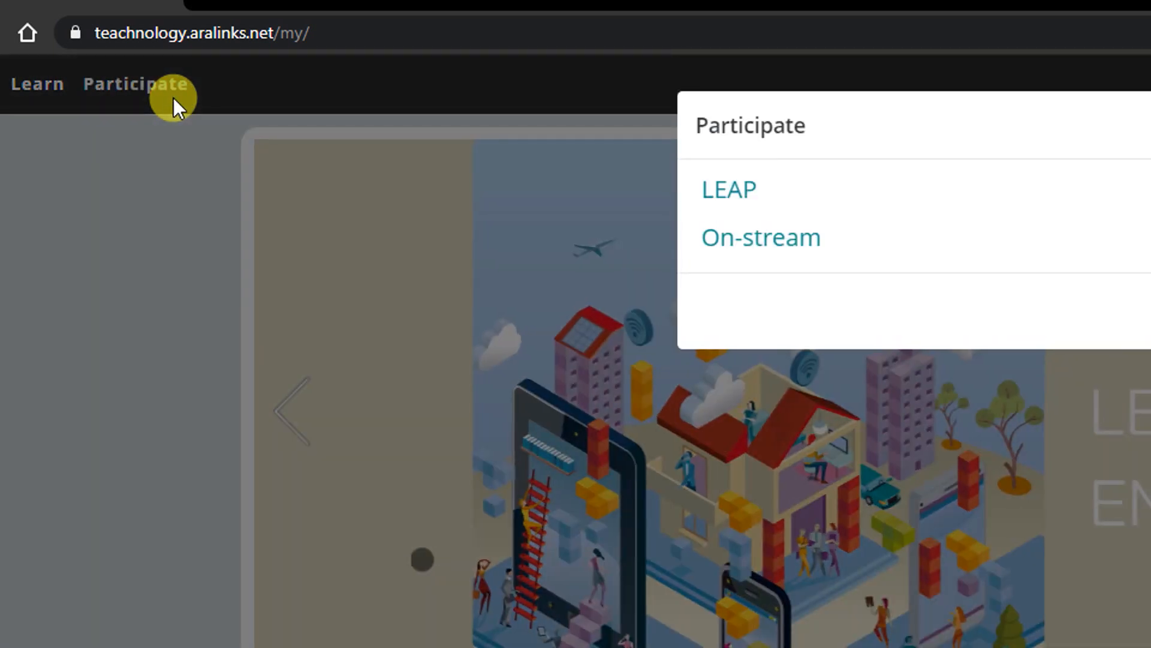
mouse_move(965, 234)
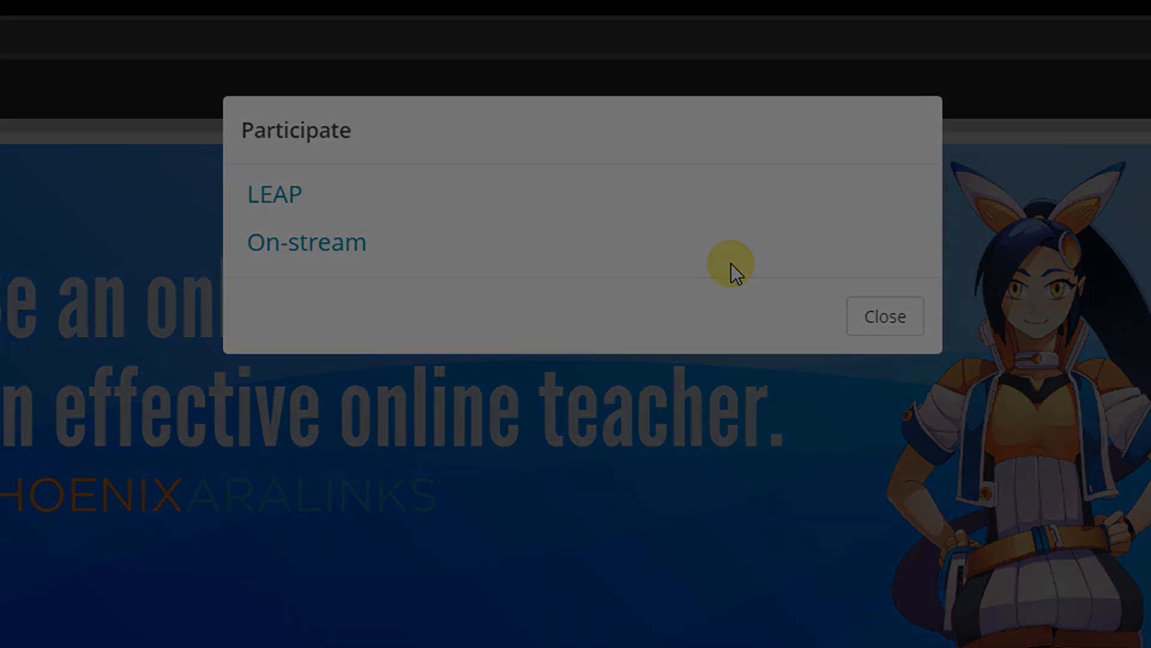
left_click(883, 316)
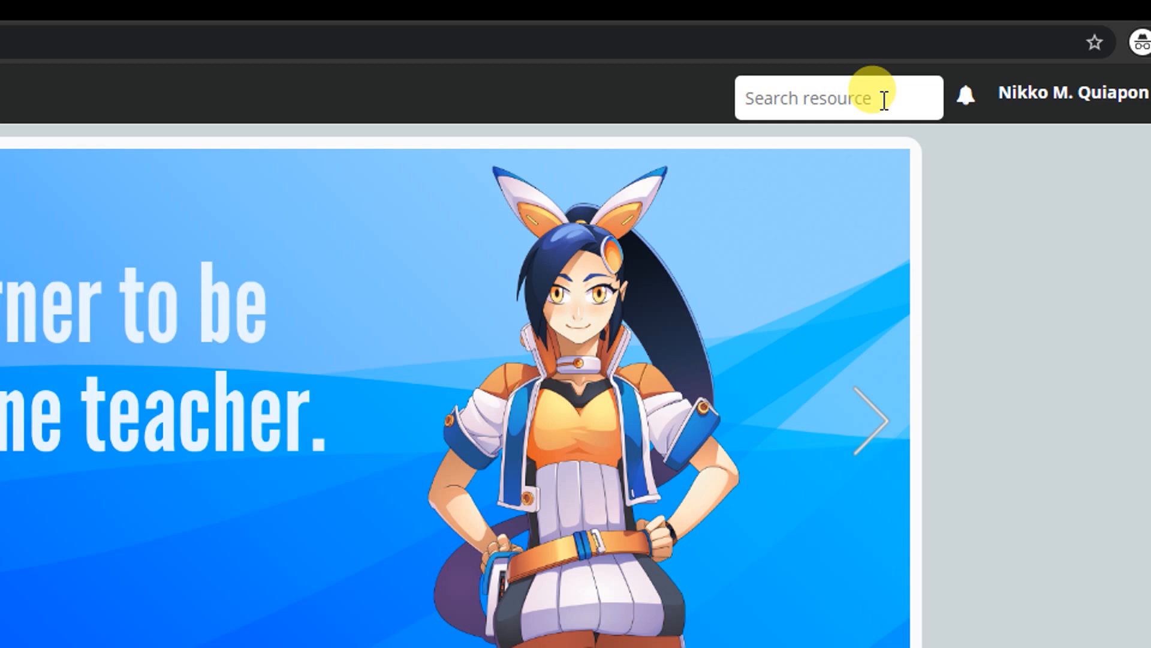
left_click(964, 96)
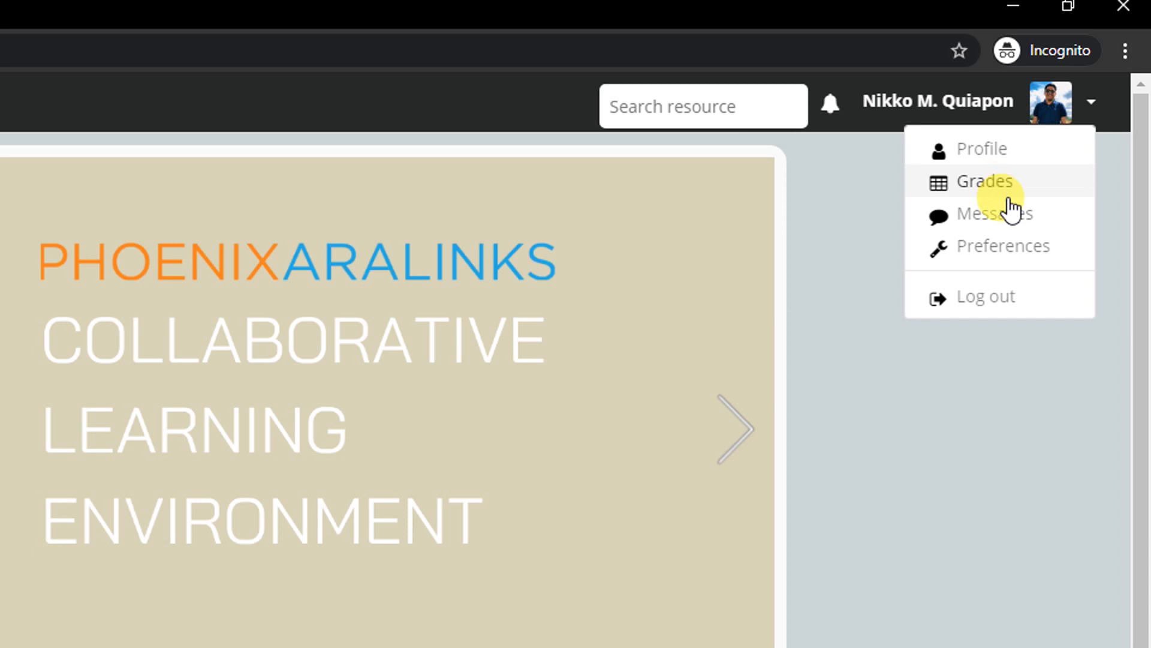
mouse_move(981, 148)
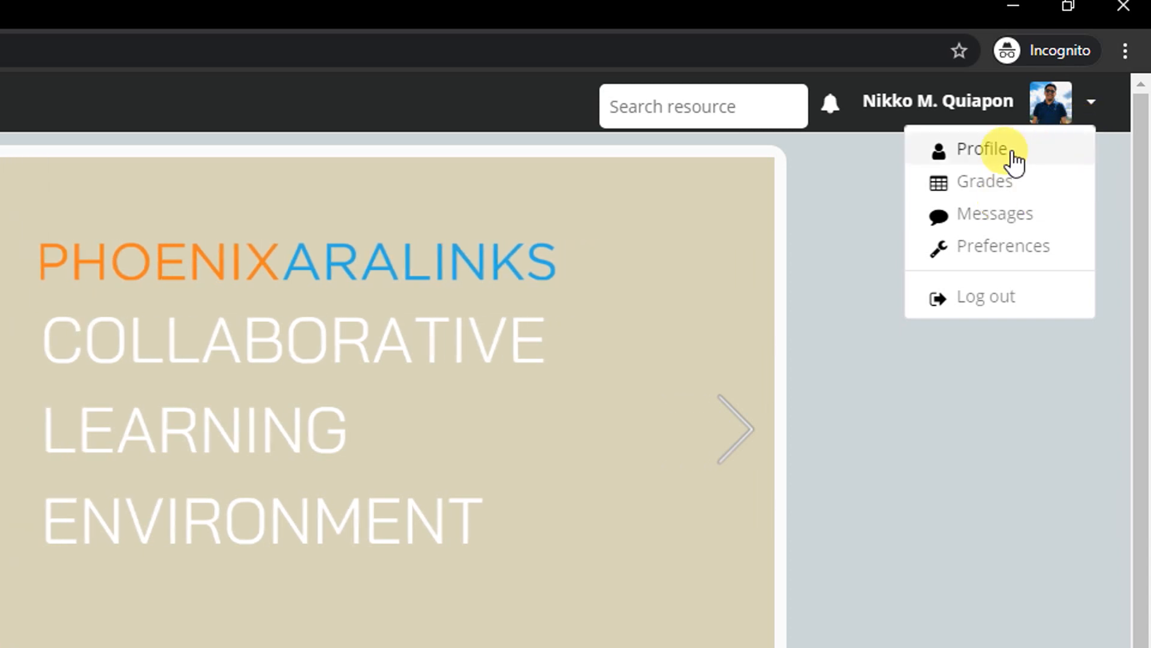
mouse_move(988, 181)
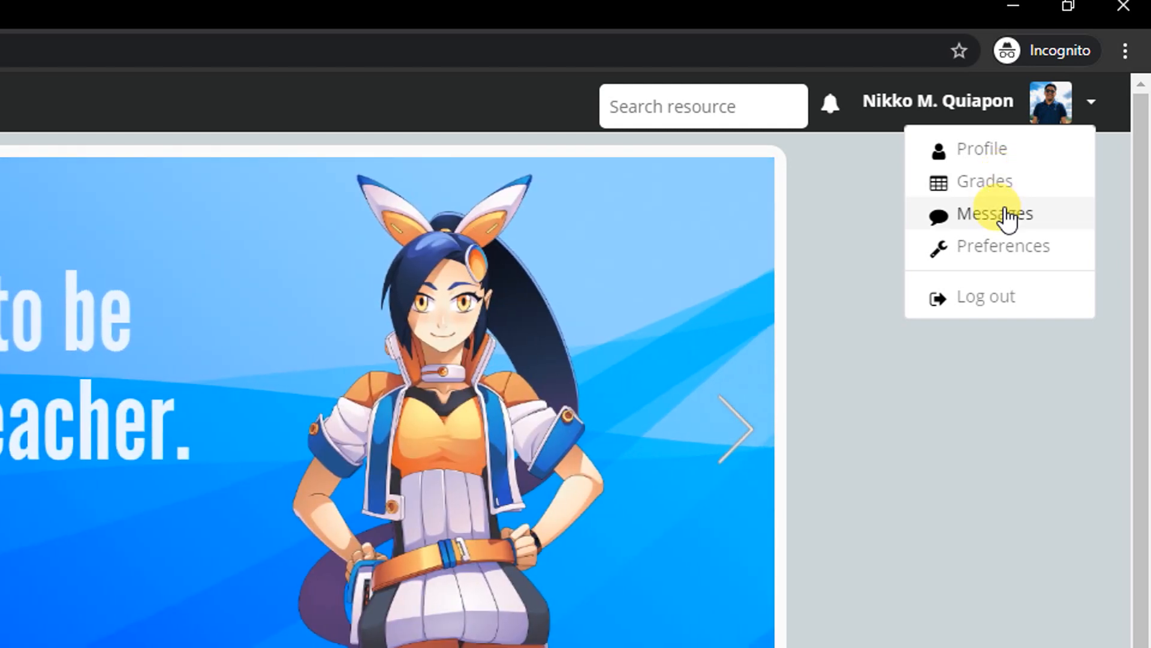
mouse_move(1003, 246)
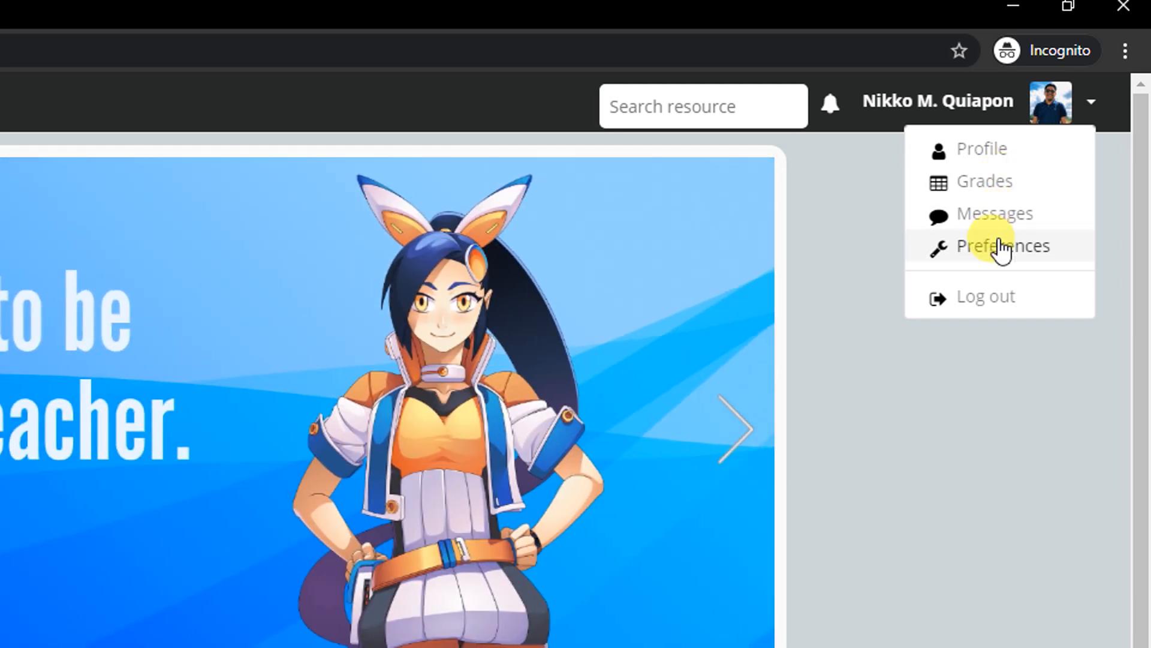
mouse_move(993, 290)
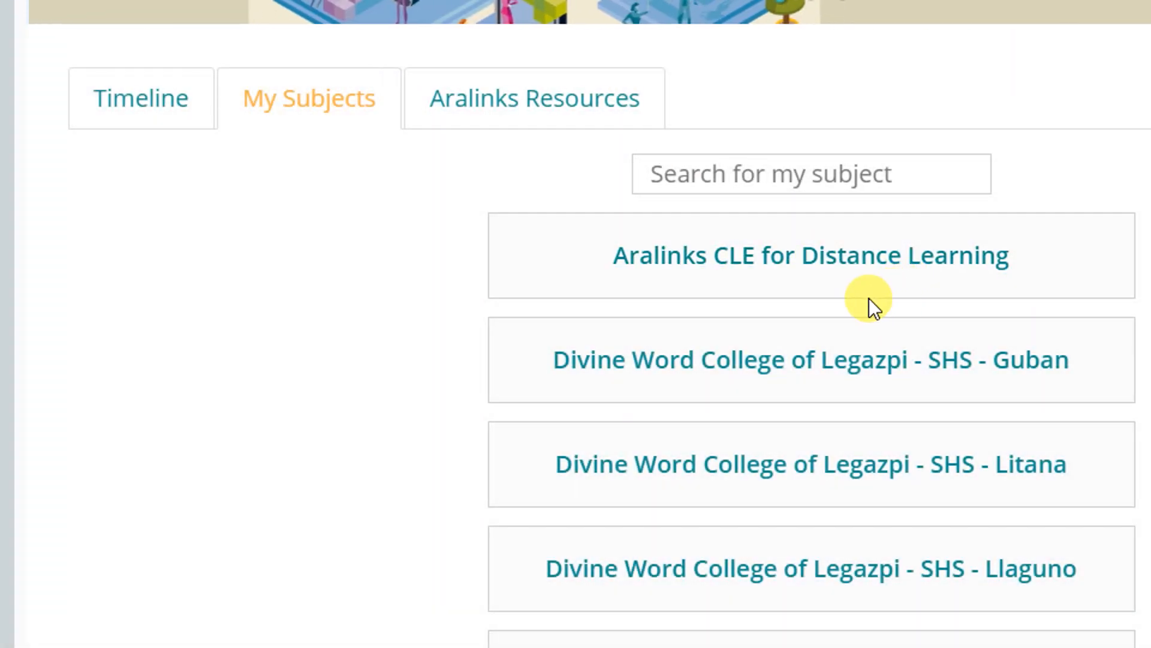
scroll("down", 3)
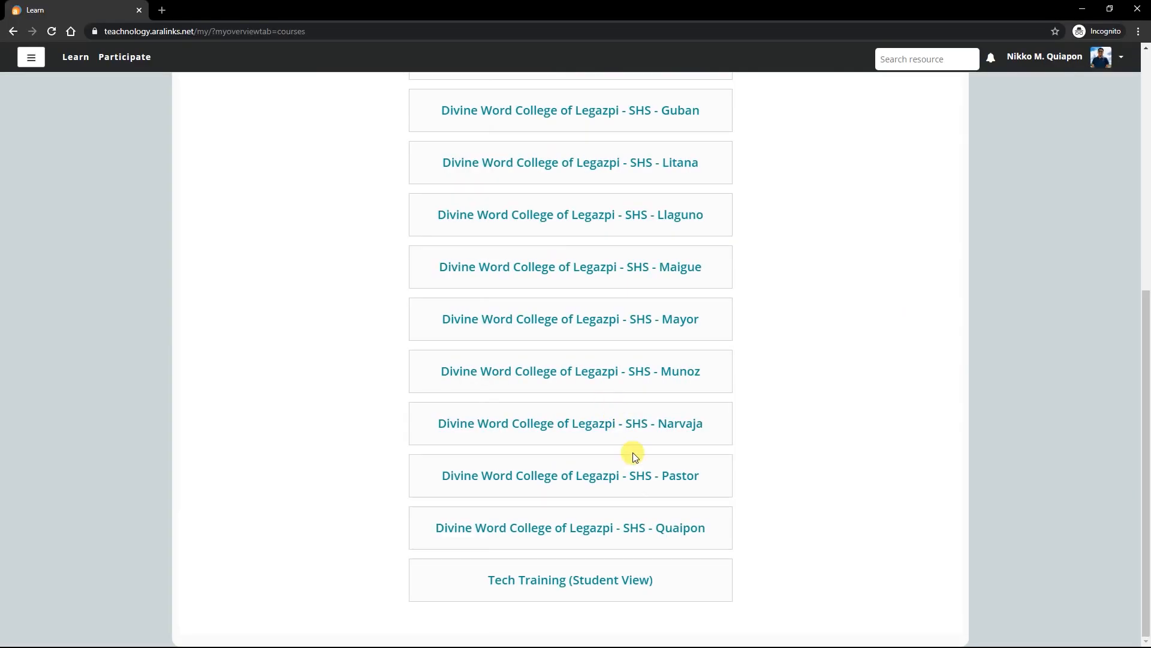
scroll("up", 3)
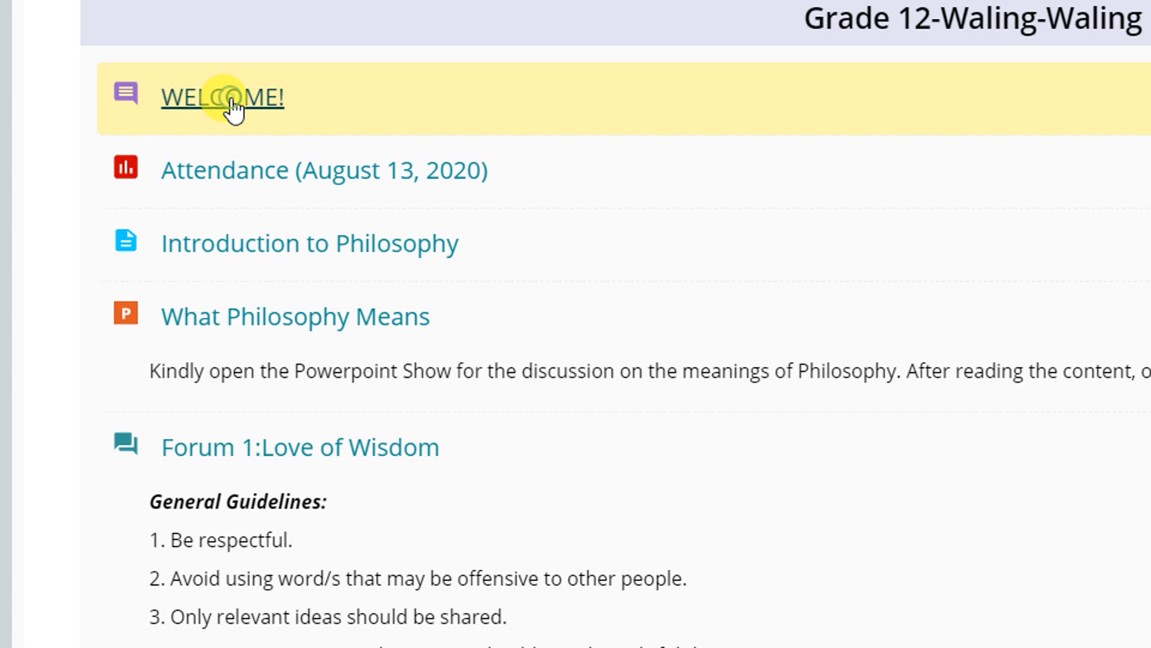
Enter the WELCOME! chat and type a greeting to classmates
left_click(222, 97)
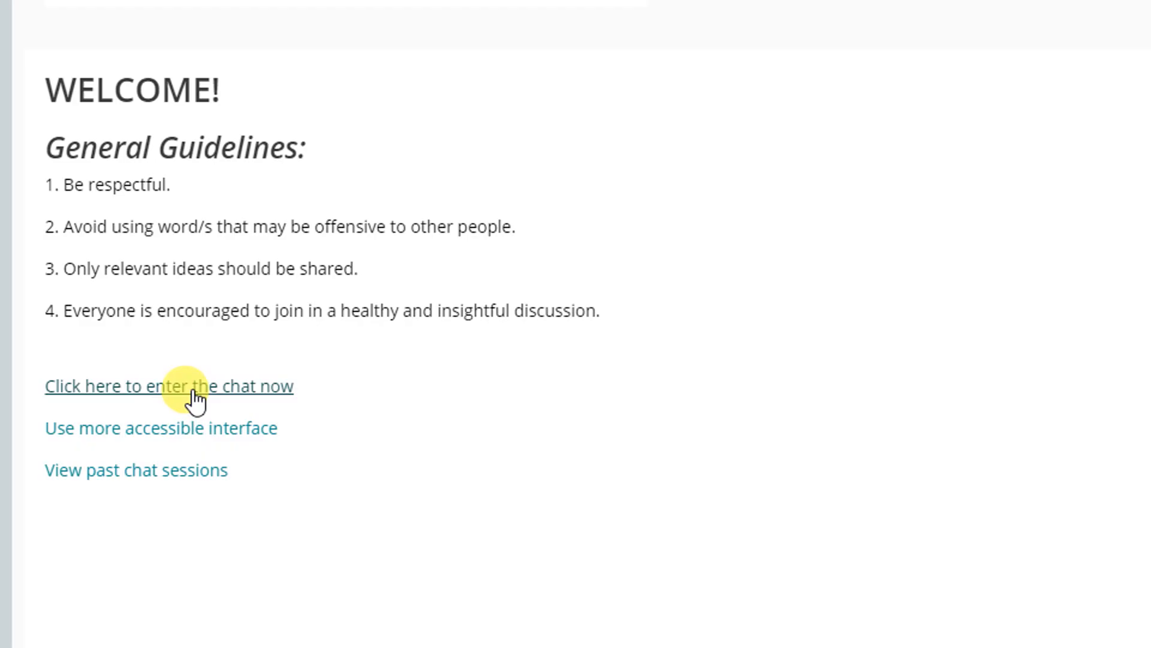
left_click(168, 386)
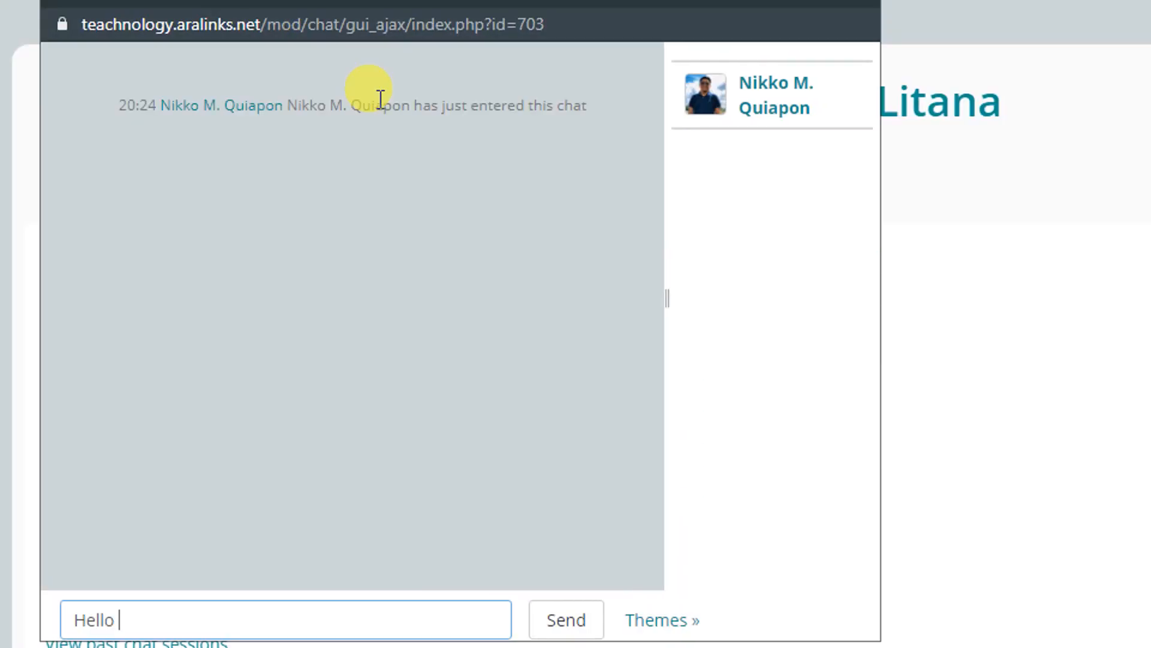
type(", Classma")
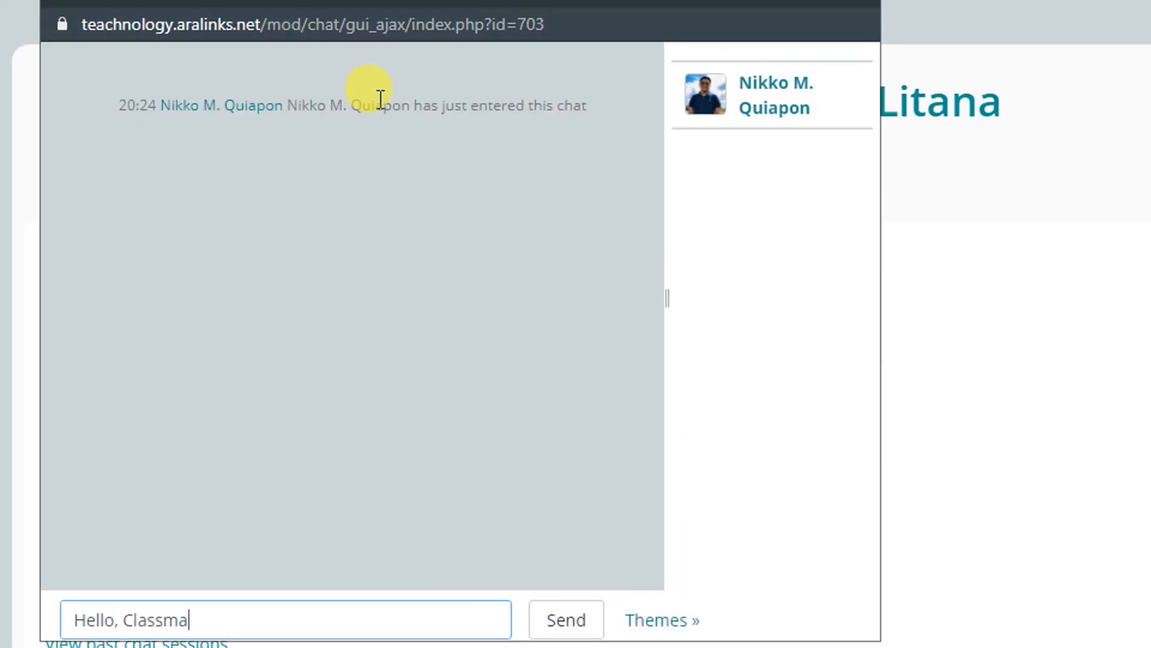
type("tes and")
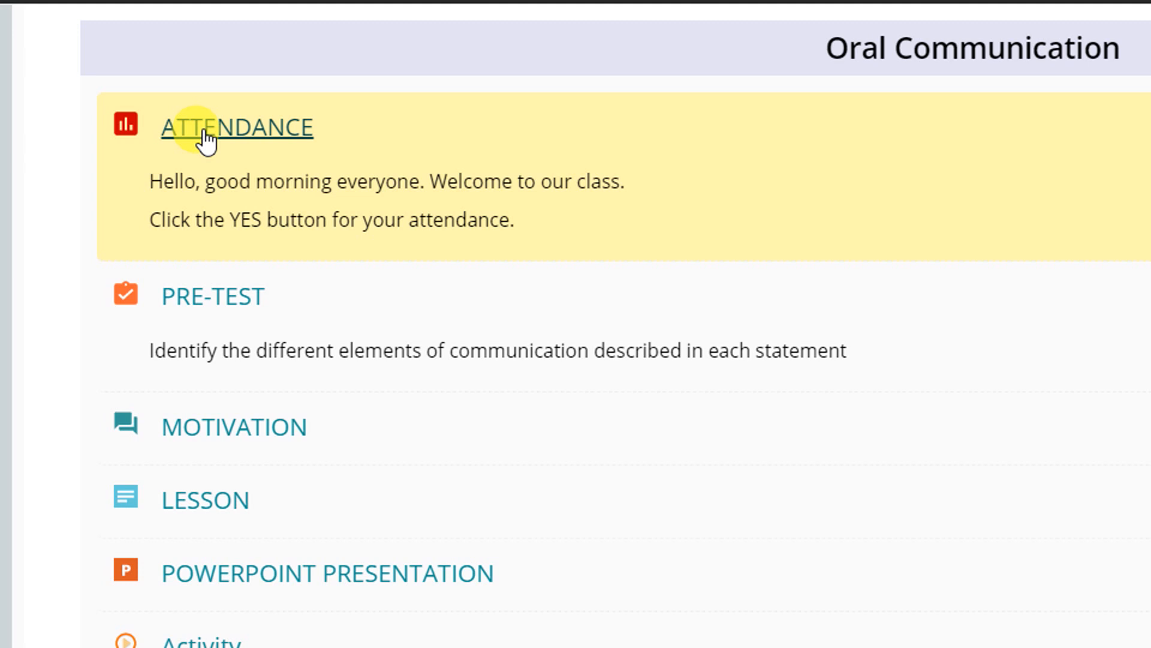
Answer YES in the ATTENDANCE choice and save the choice
left_click(235, 128)
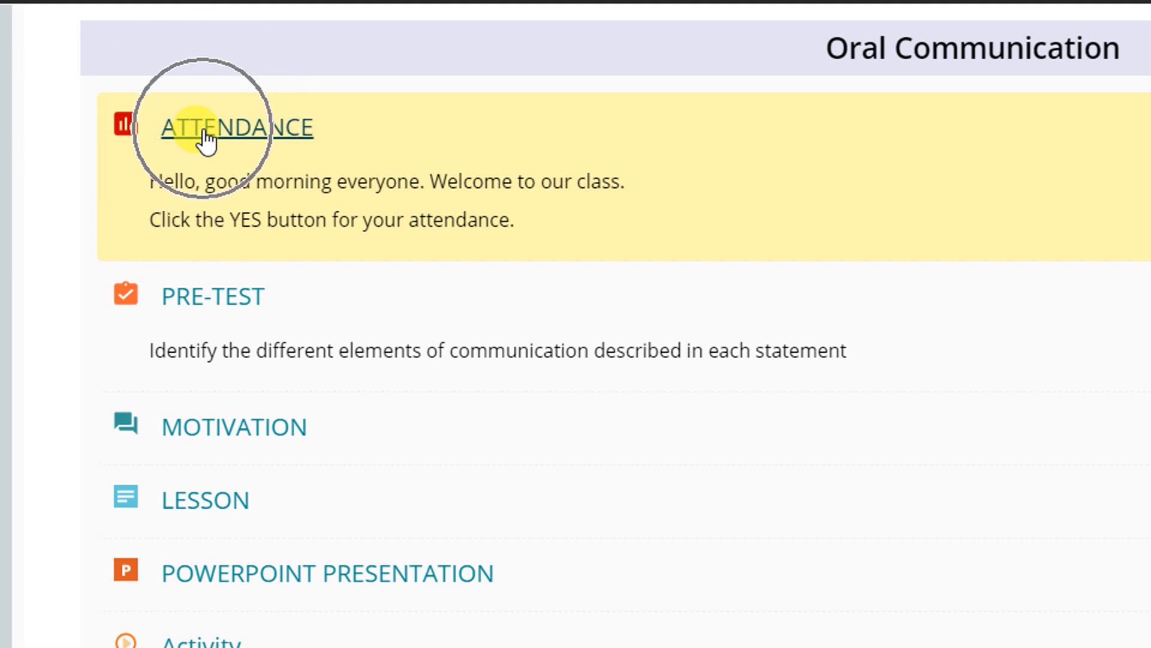
left_click(237, 127)
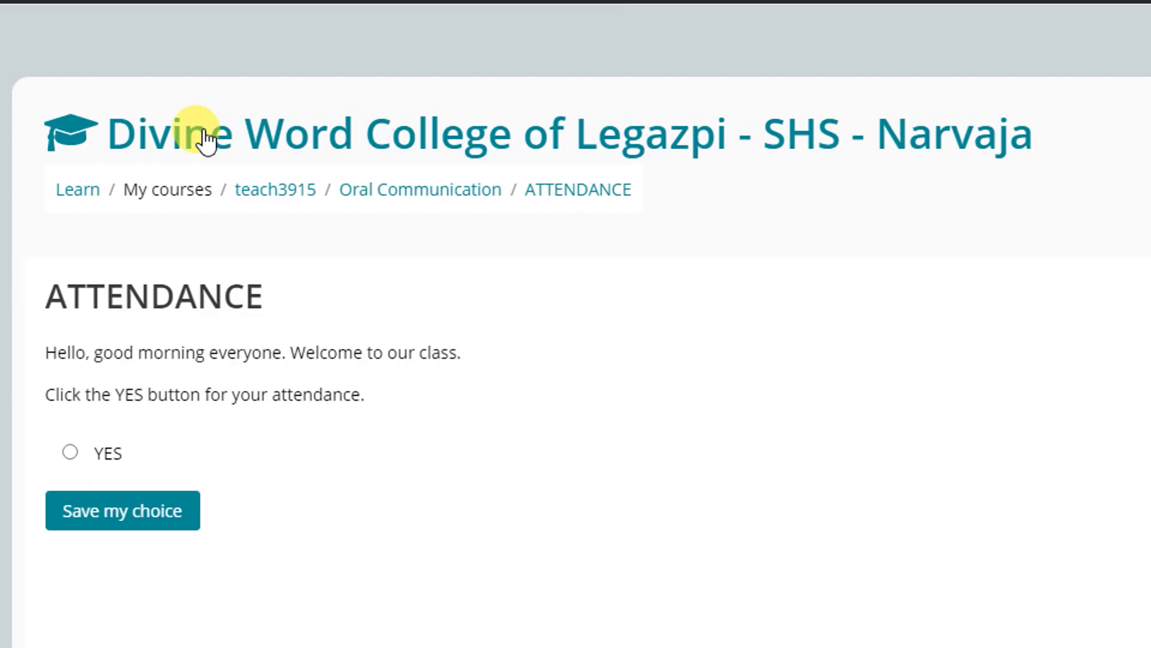
scroll("down", 3)
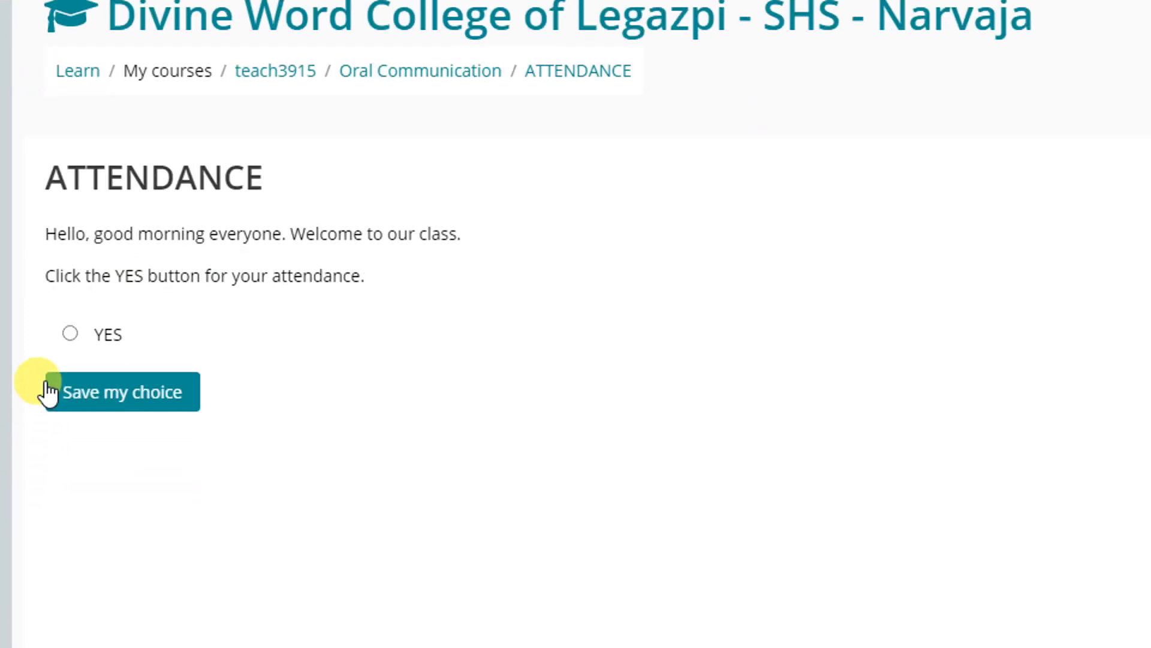
left_click(69, 333)
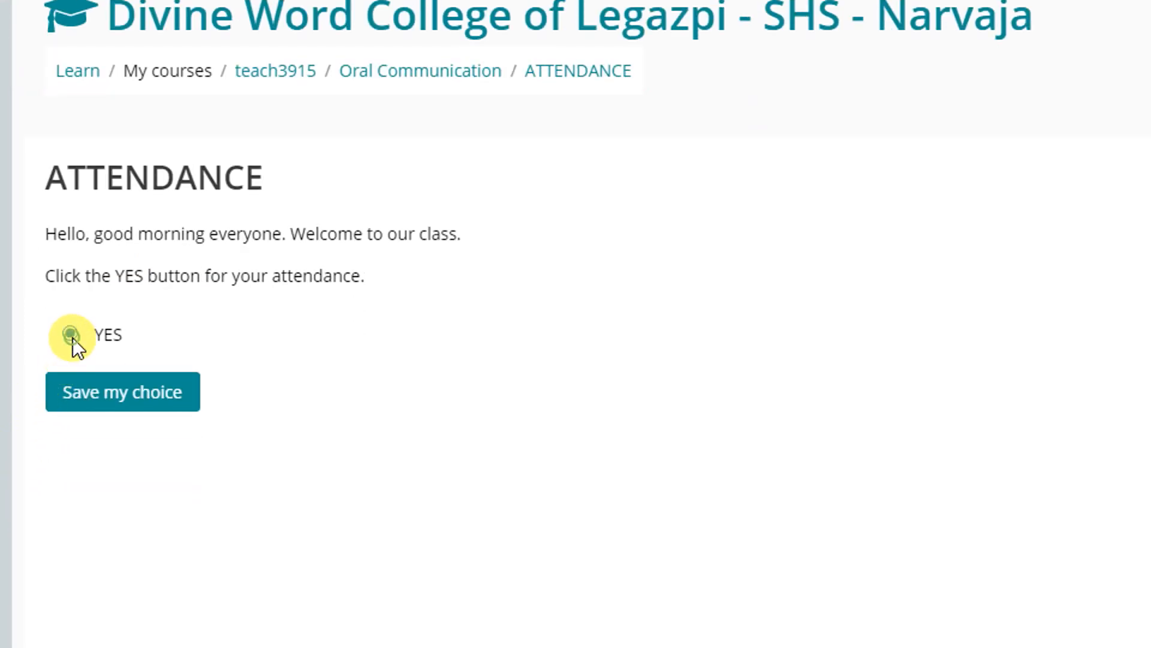
left_click(71, 334)
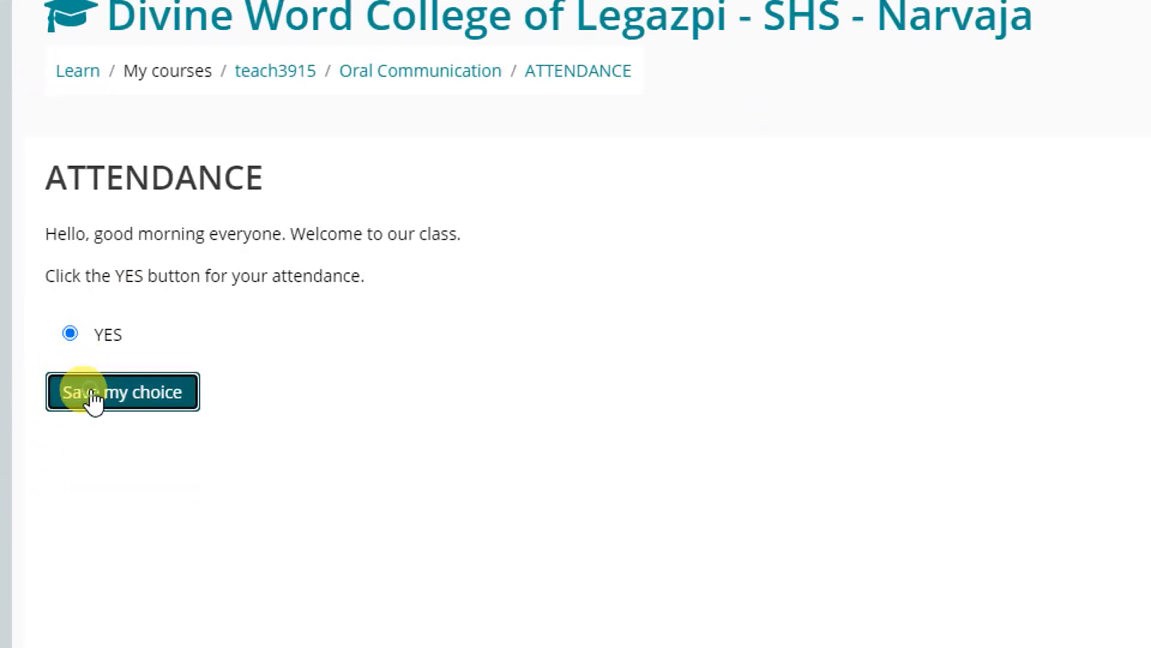
left_click(122, 391)
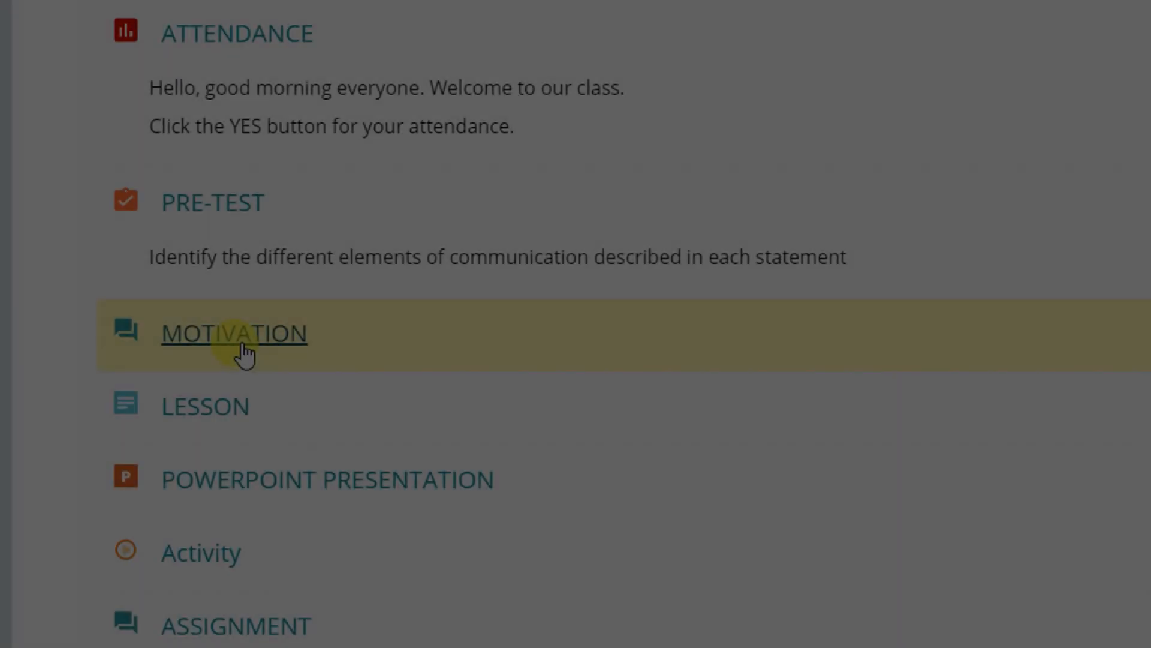
Read the MOTIVATION forum's student replies down to the end of the page
left_click(233, 333)
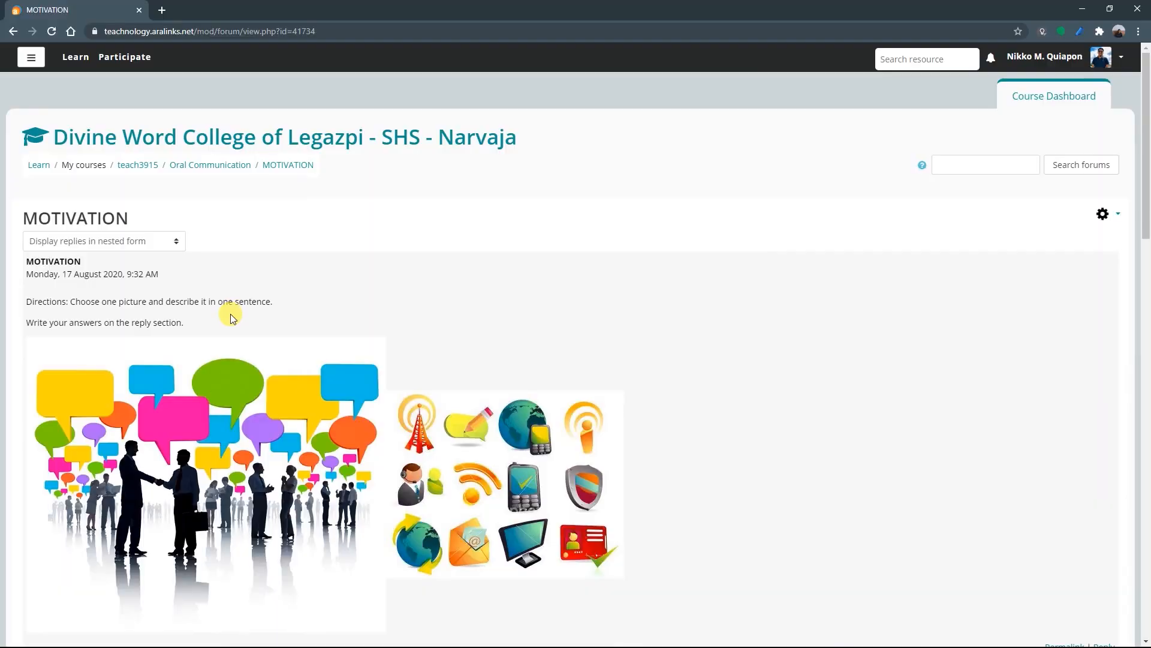
scroll("down", 3)
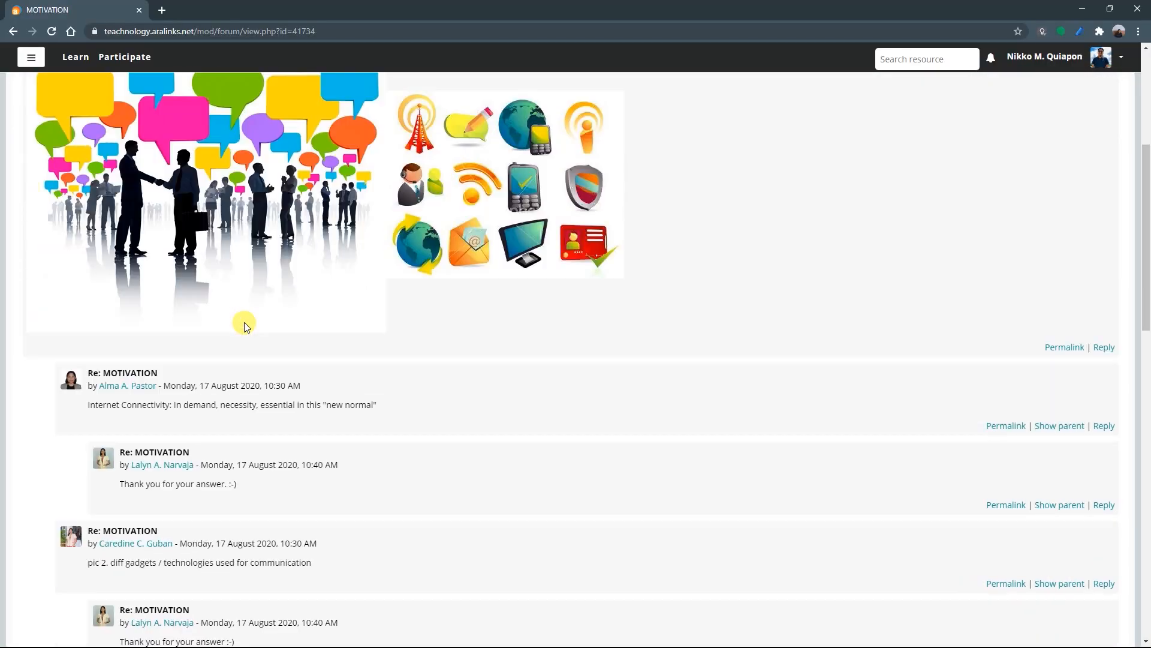
scroll("down", 3)
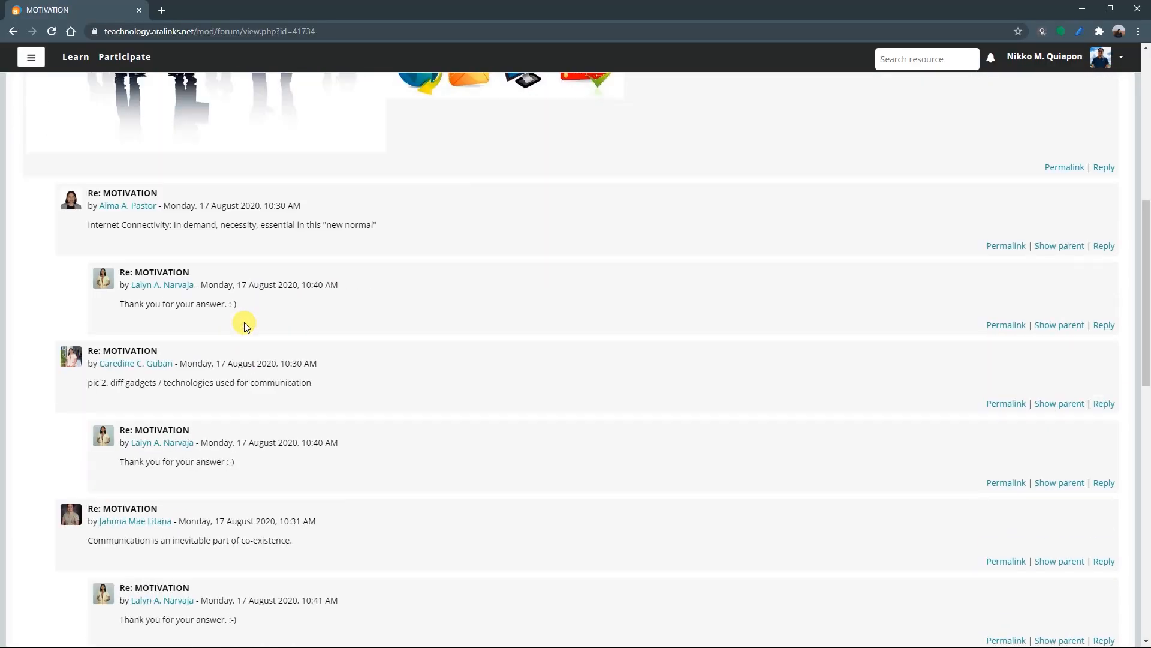
scroll("down", 3)
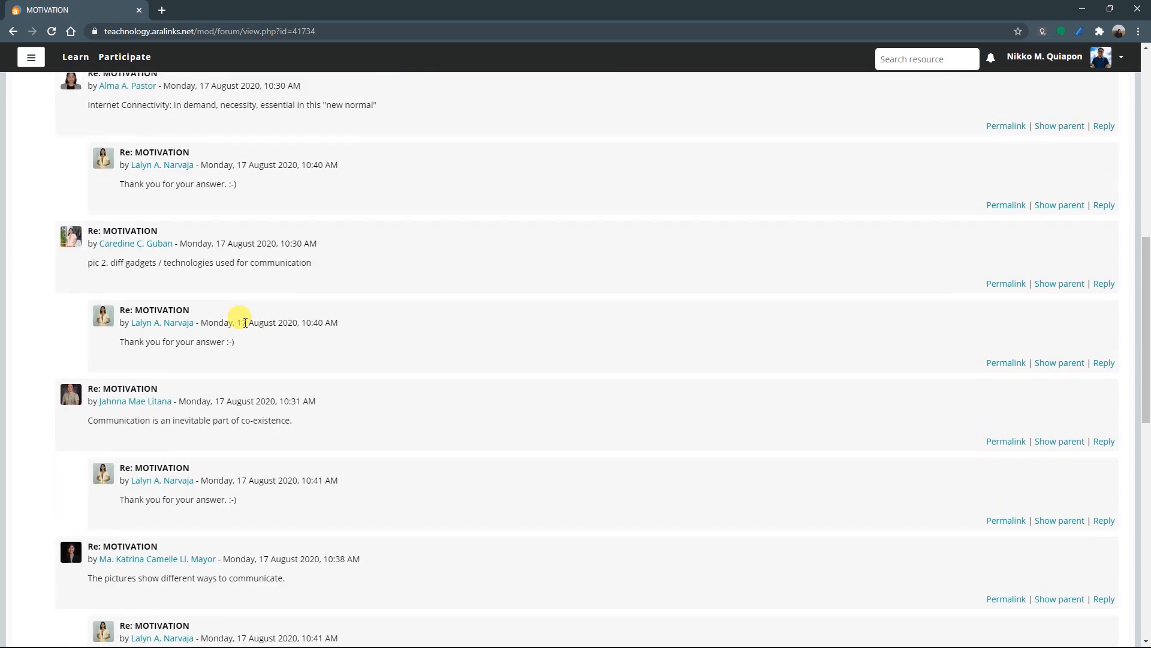
scroll("down", 3)
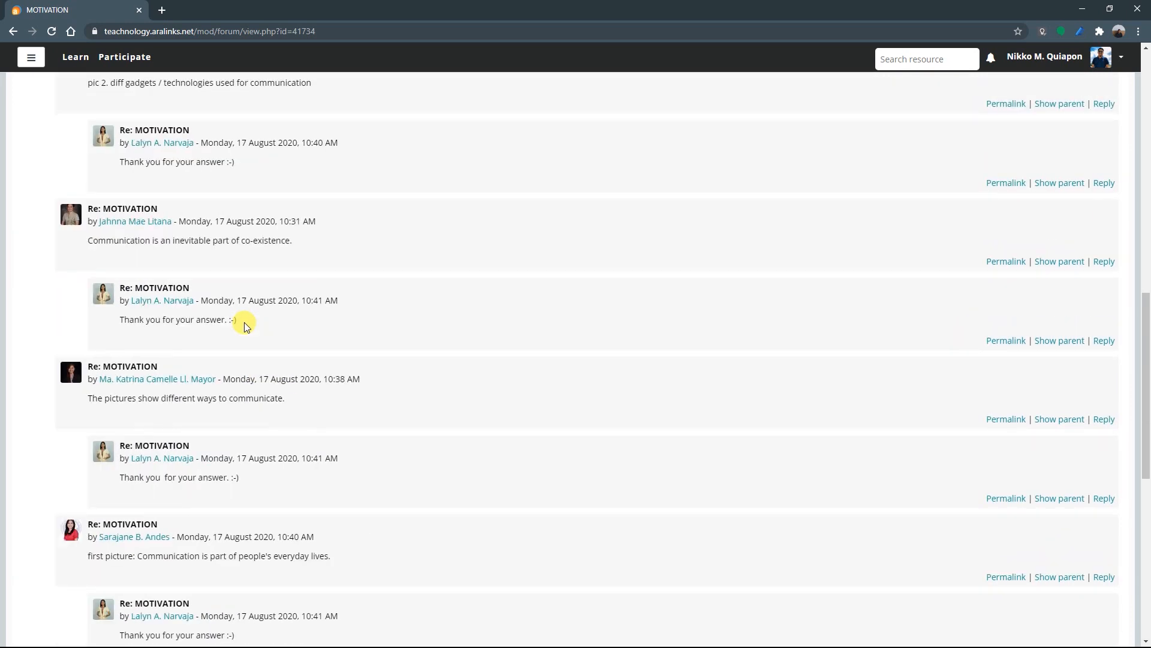
scroll("down", 3)
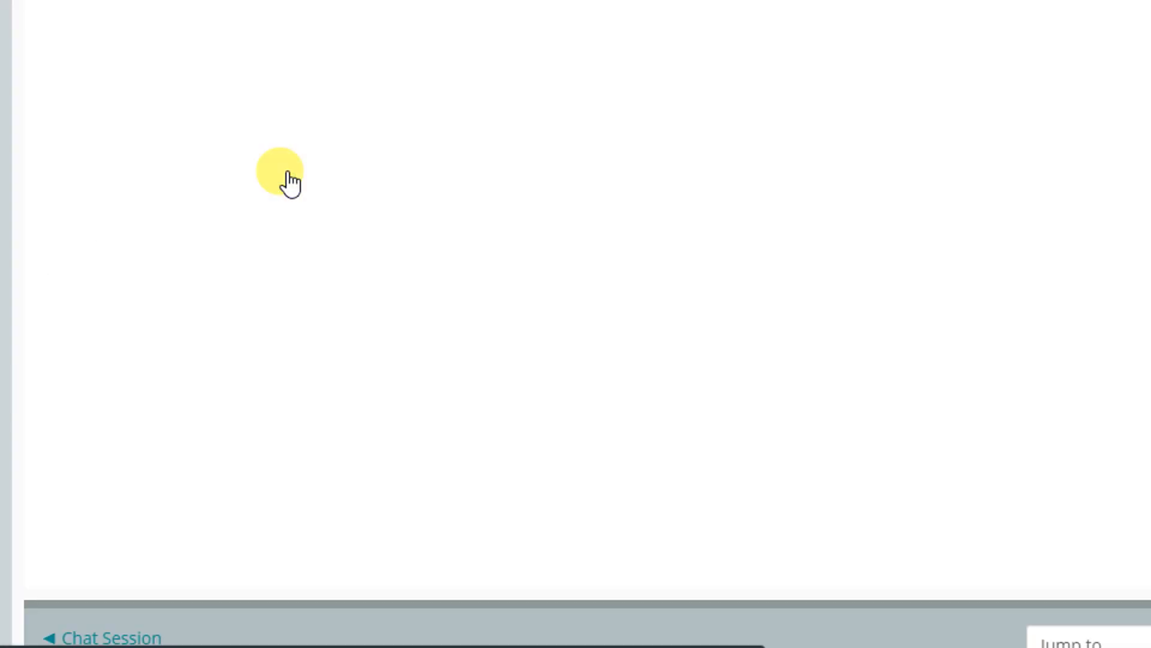
Tick smartphones and laptop under question 1 of the Quick Survey
scroll("up", 3)
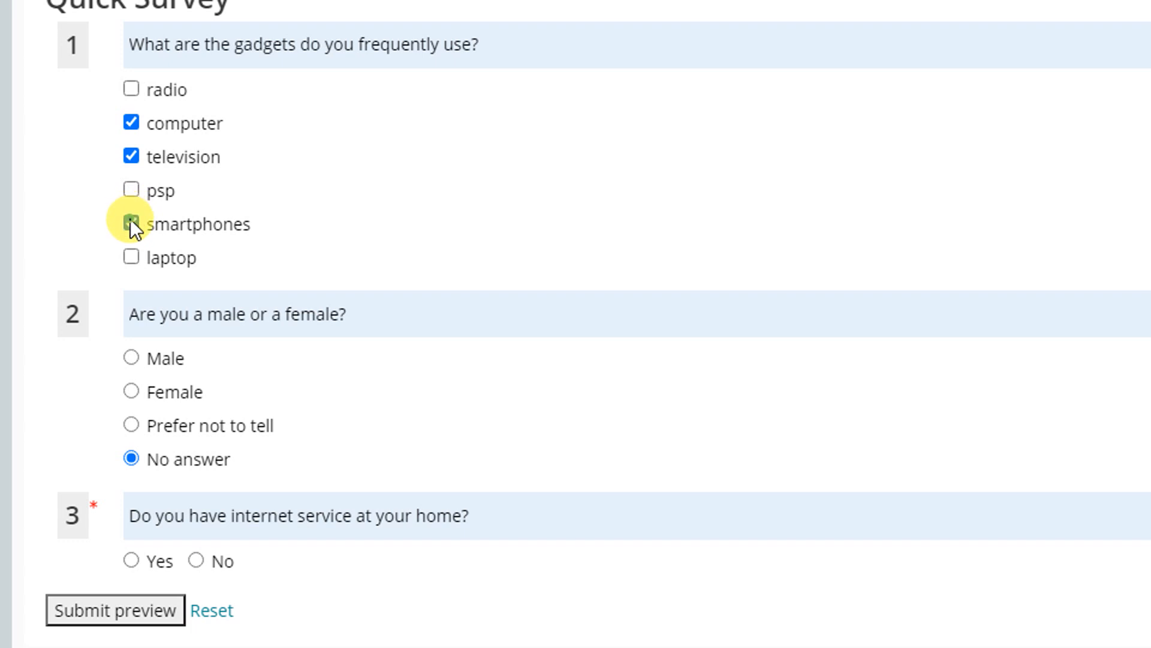
left_click(130, 223)
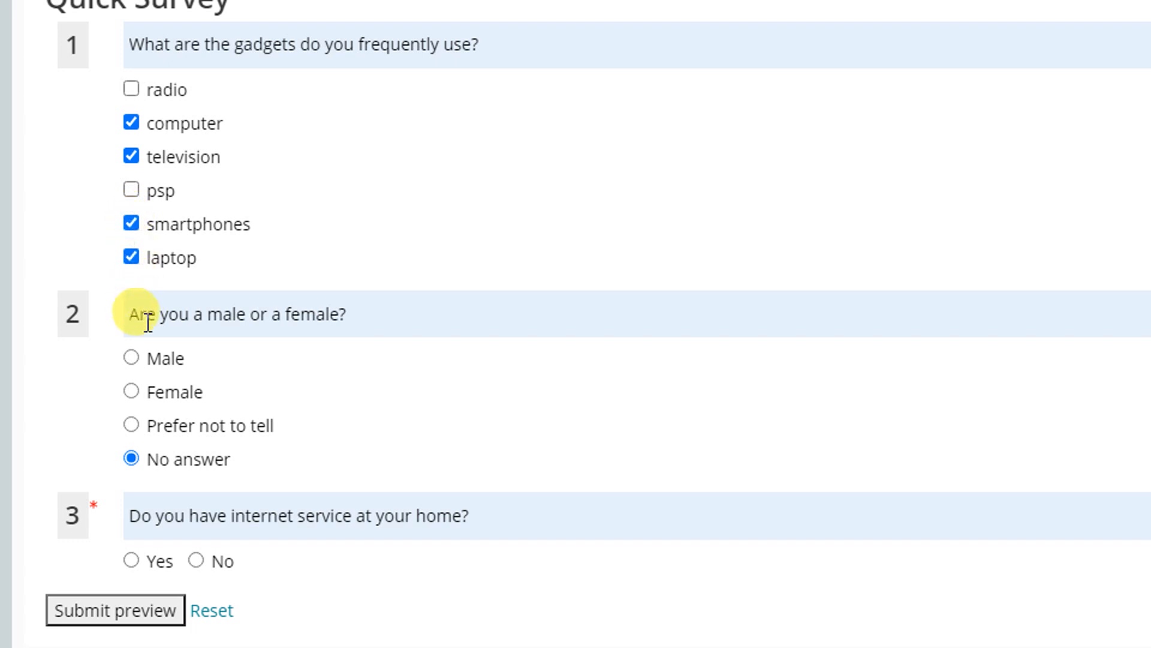
left_click(131, 358)
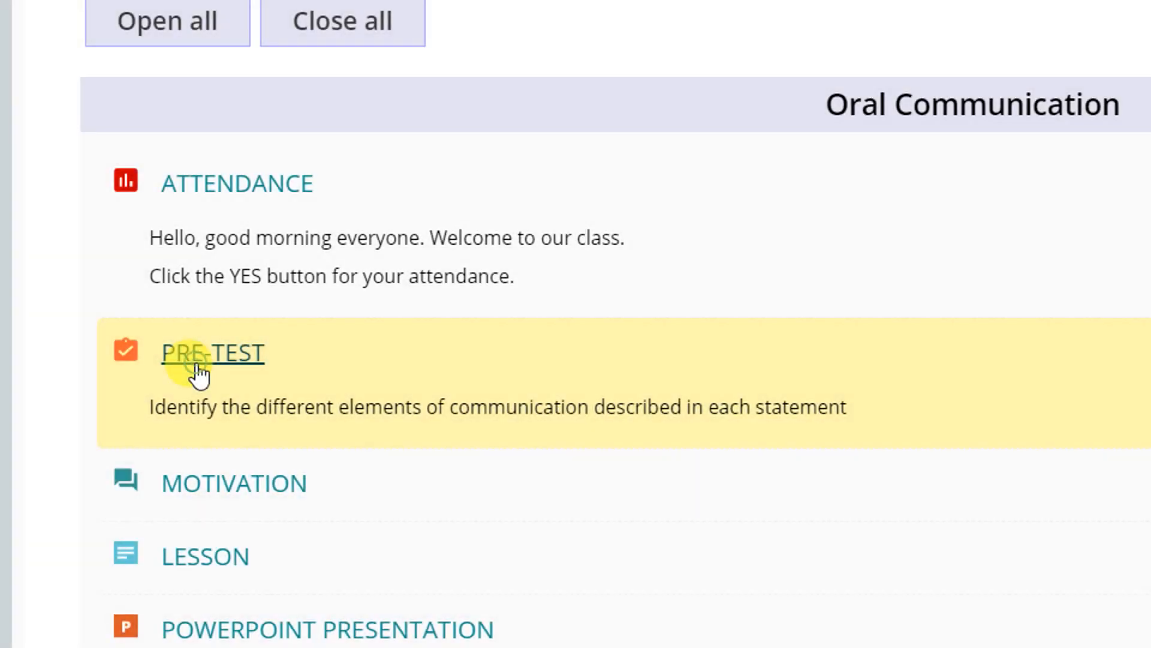
Open the PRE-TEST quiz and begin typing answers into the blanks
left_click(212, 353)
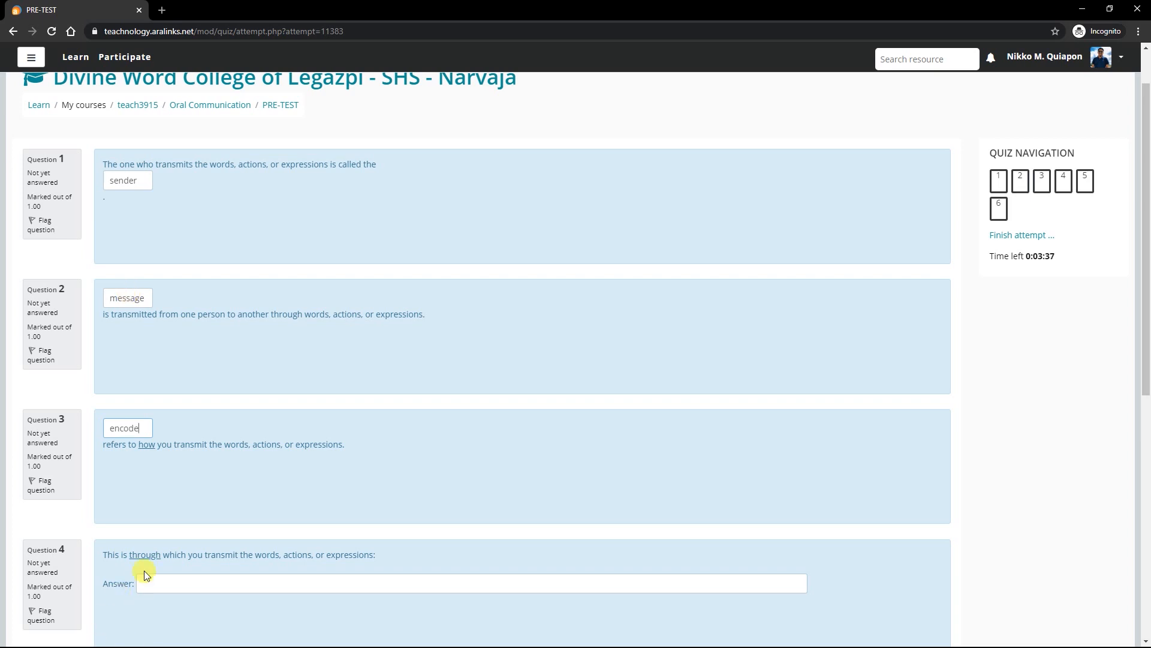
type("cha")
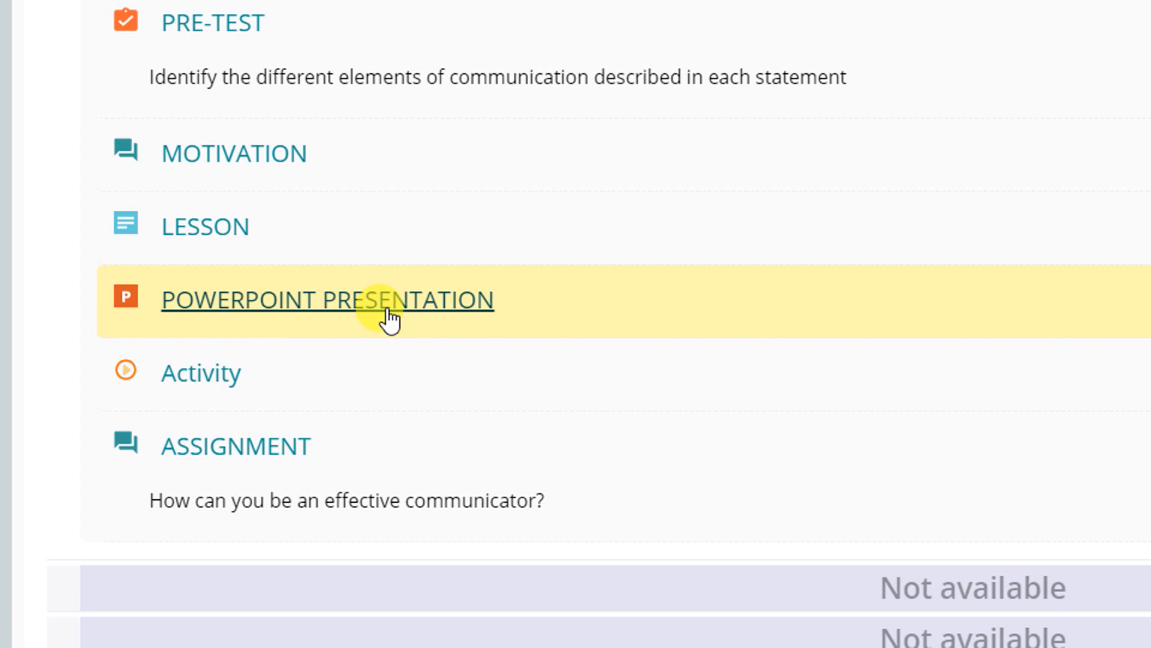
Download the Lesson 1 .pptx file from POWERPOINT PRESENTATION
left_click(326, 299)
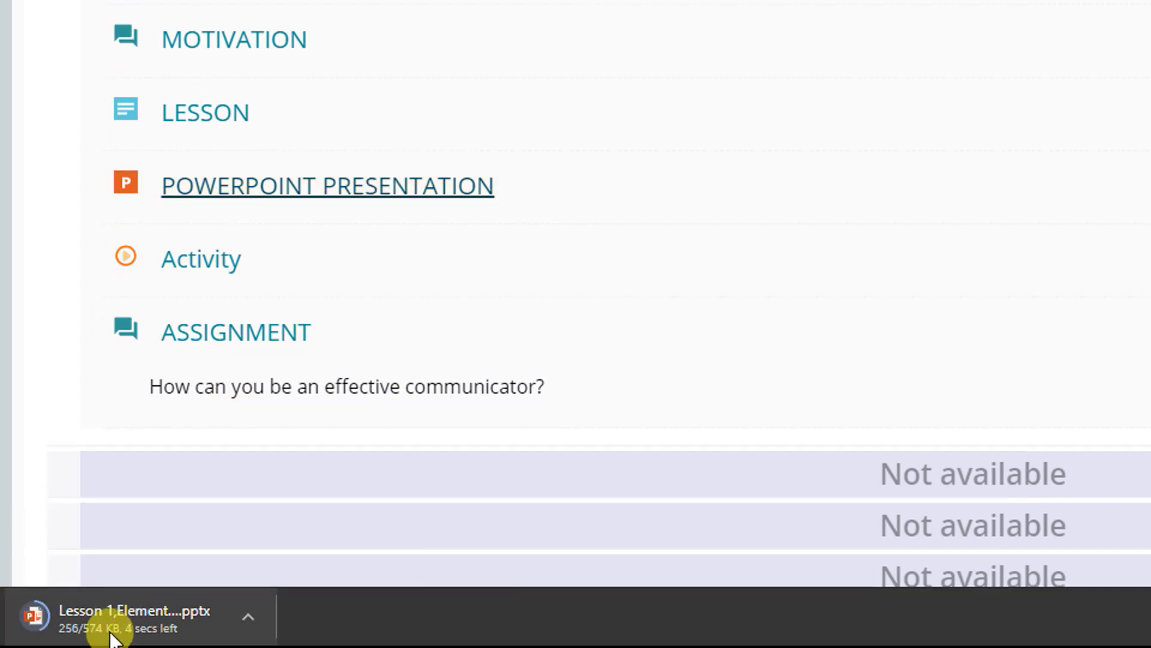